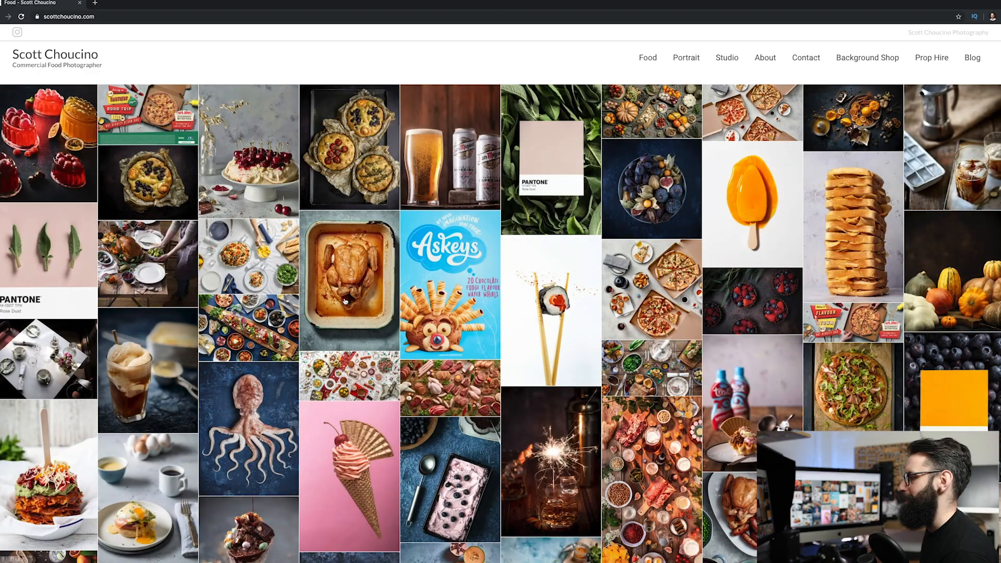
pyautogui.moveTo(349, 282)
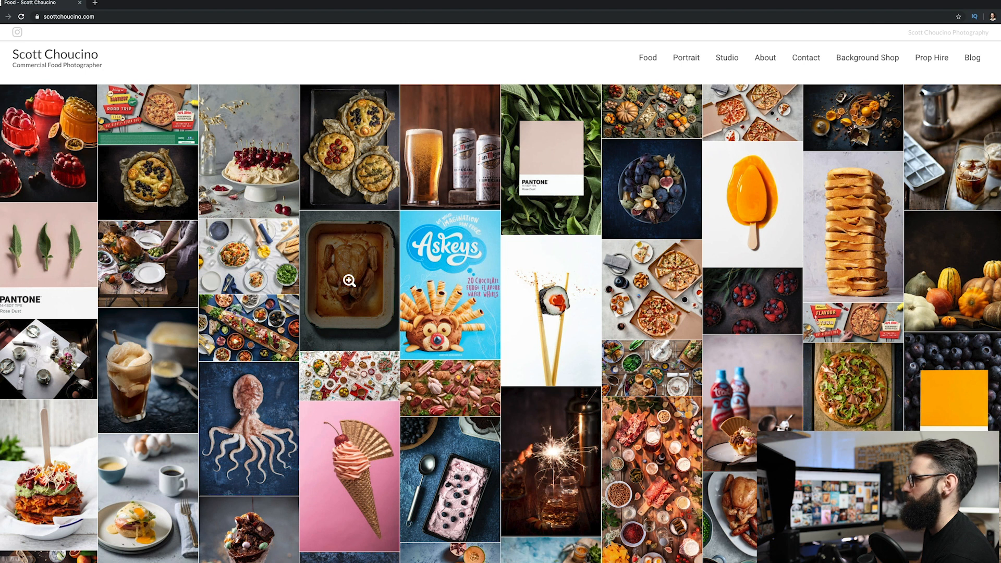
pyautogui.moveTo(148, 264)
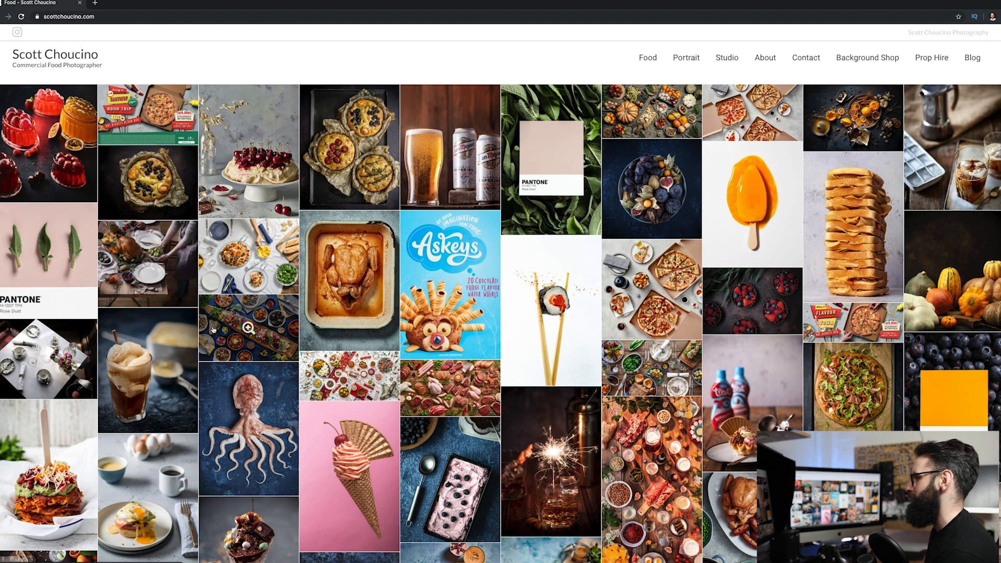
pyautogui.moveTo(249, 330)
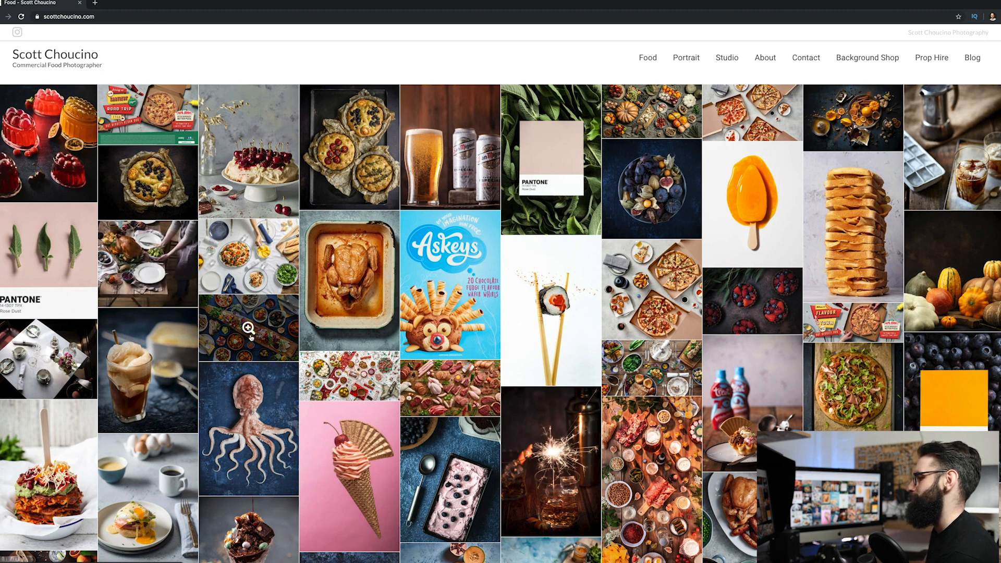
# - In the Food gallery, enlarge the chocolate sundae, milkshake bottles and sliced steak photos
pyautogui.scroll(-3)
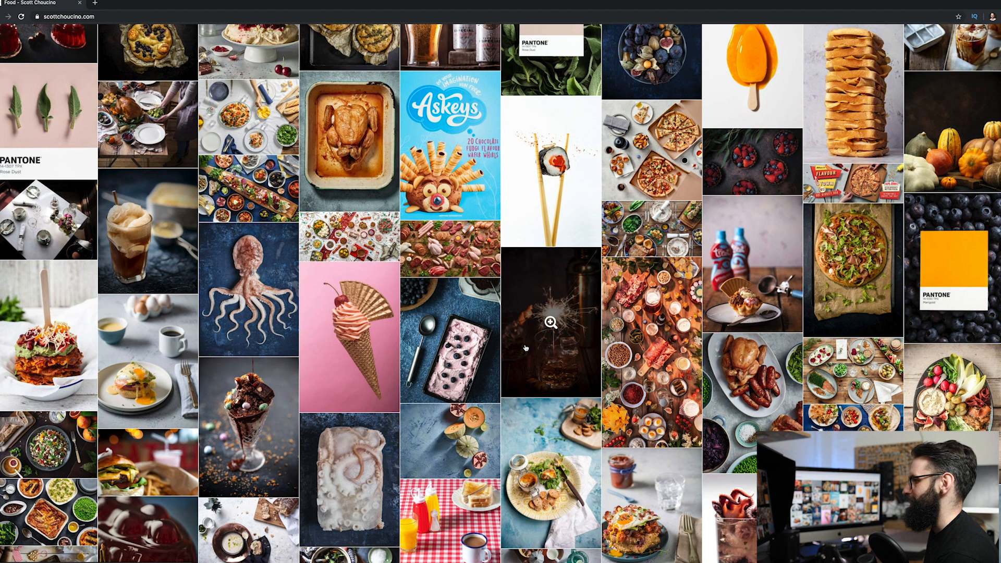
pyautogui.click(247, 424)
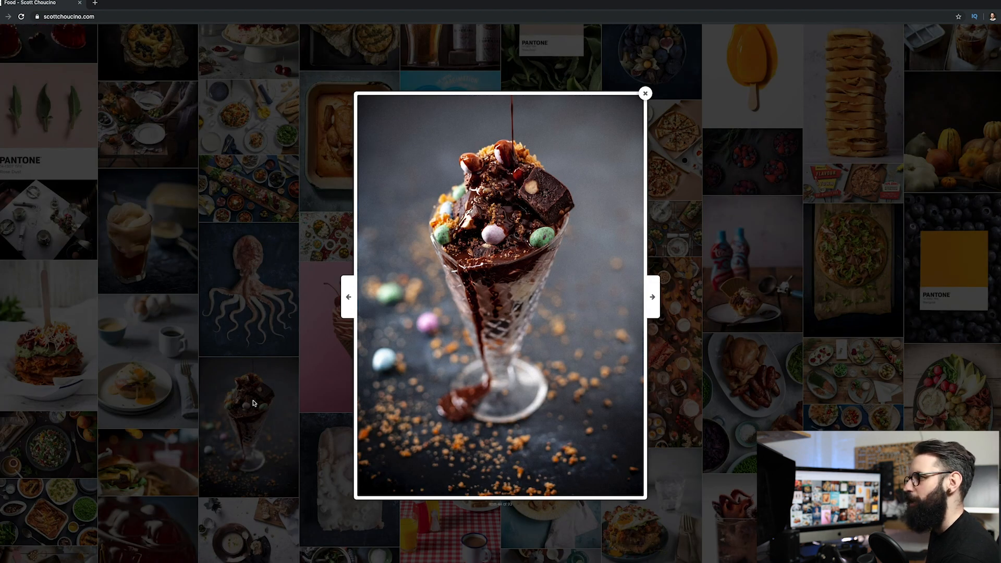
pyautogui.moveTo(494, 179)
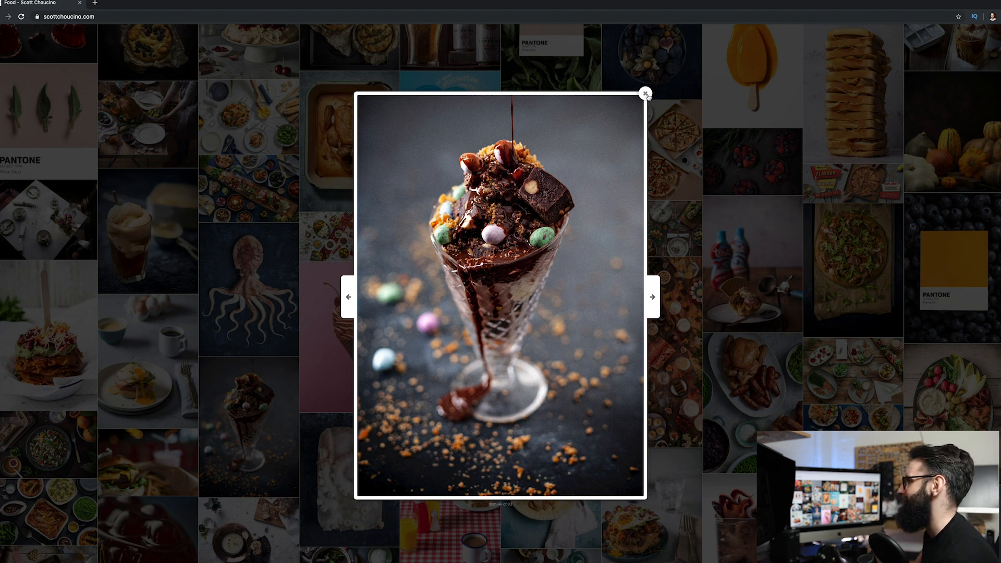
pyautogui.click(645, 93)
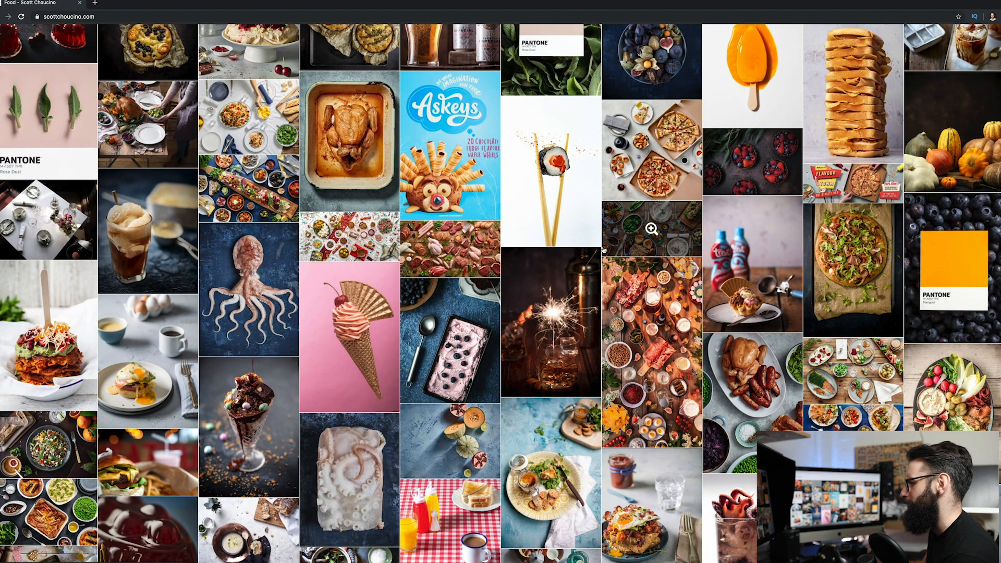
pyautogui.scroll(-3)
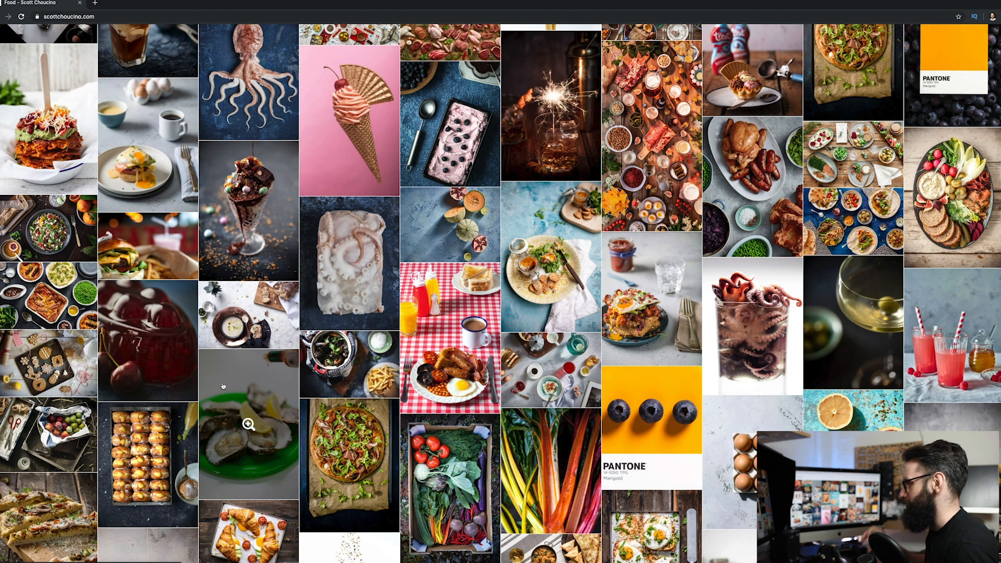
pyautogui.moveTo(350, 264)
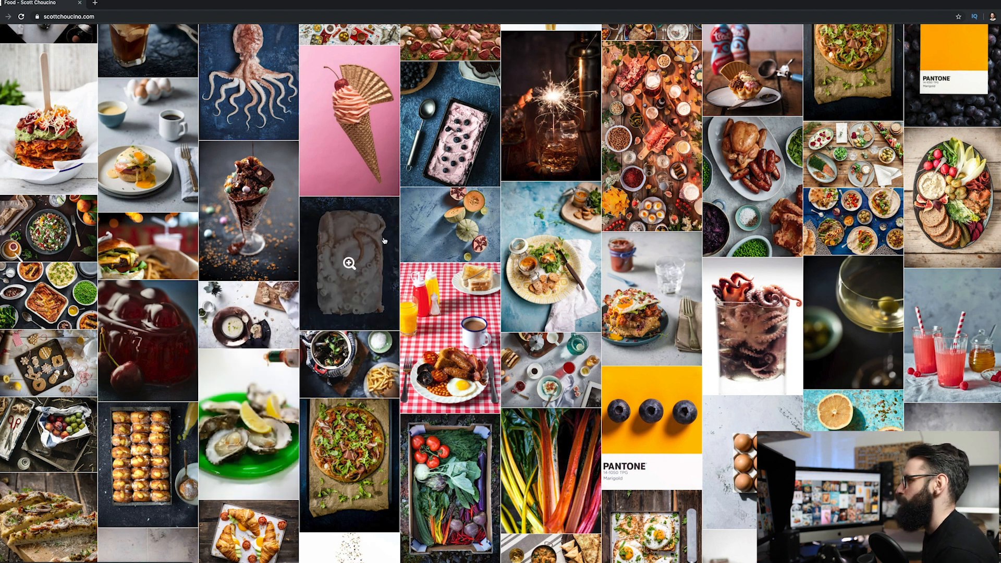
pyautogui.scroll(-3)
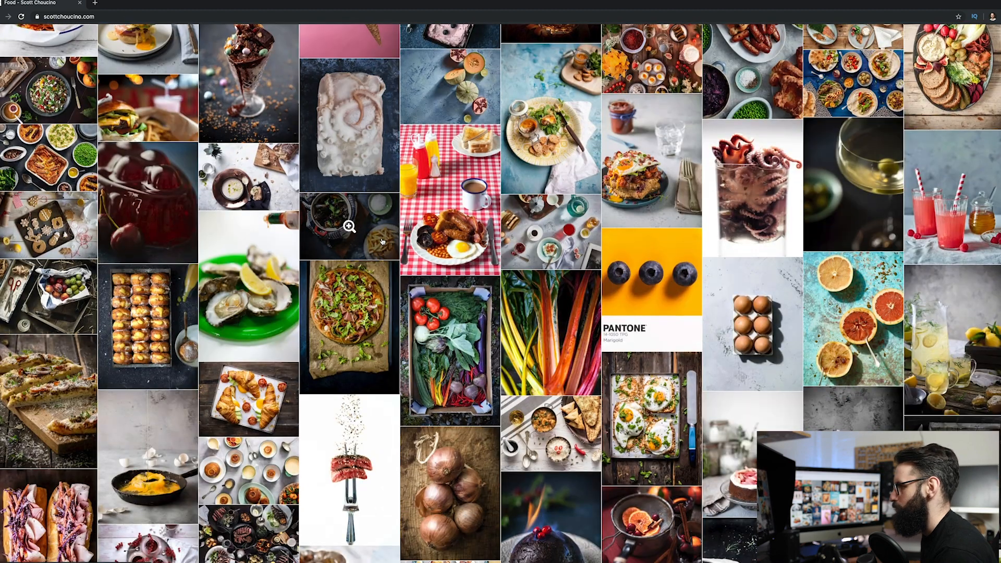
pyautogui.scroll(-3)
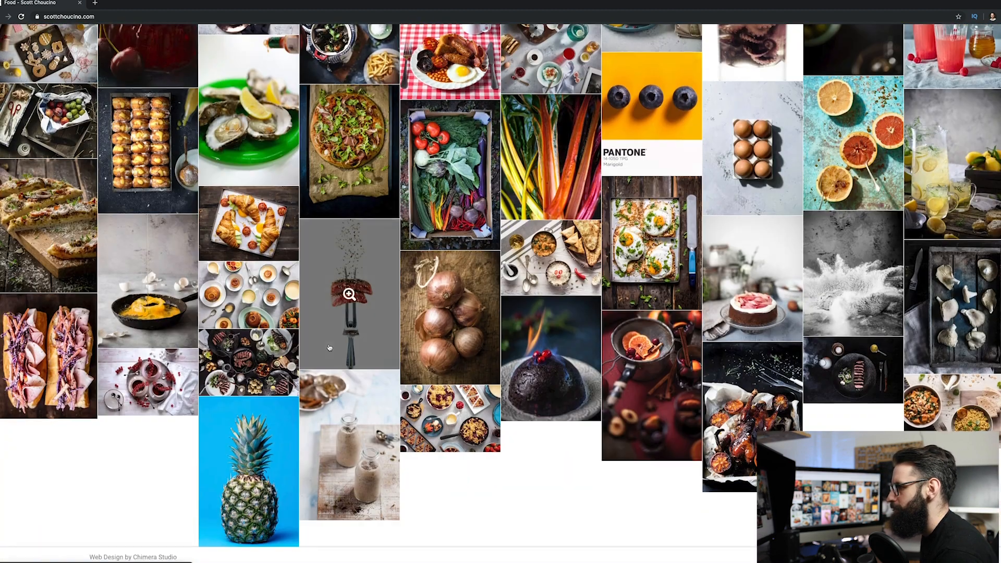
pyautogui.click(349, 460)
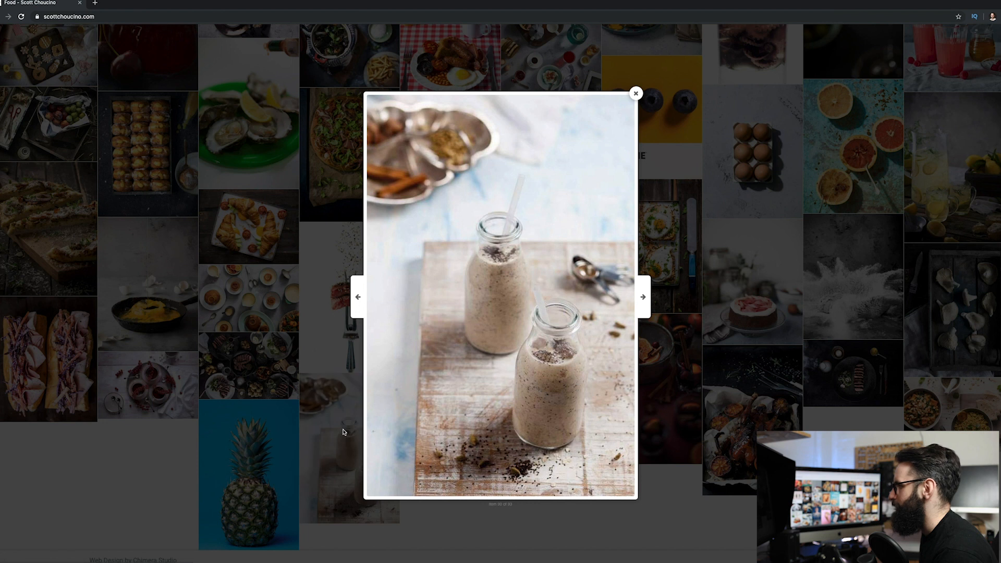
pyautogui.moveTo(483, 316)
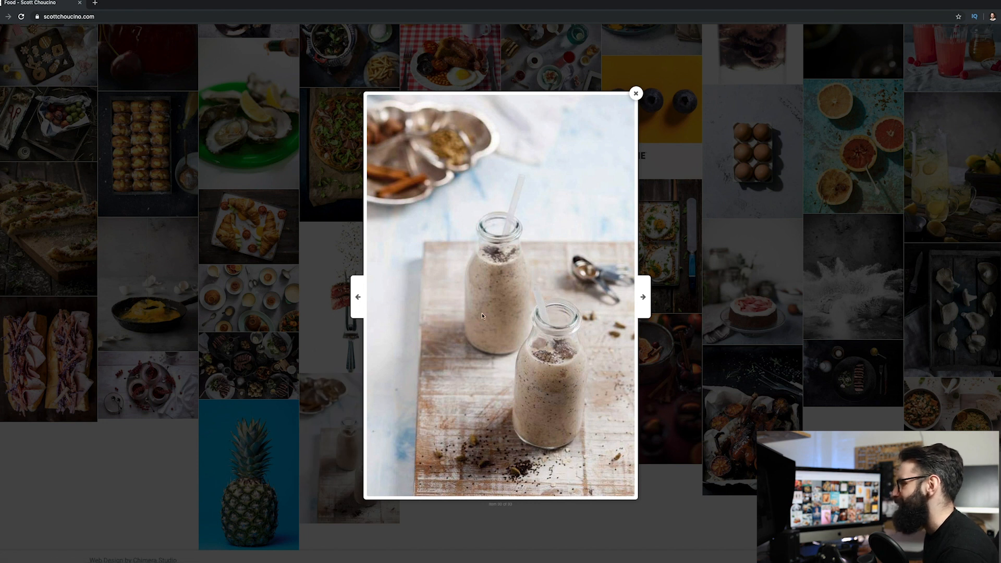
pyautogui.moveTo(589, 522)
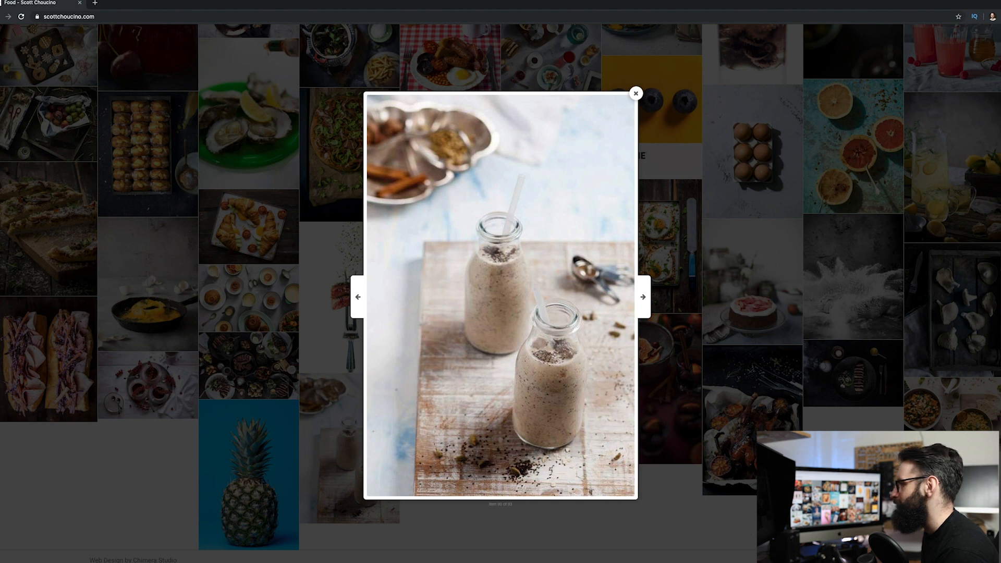
pyautogui.click(643, 296)
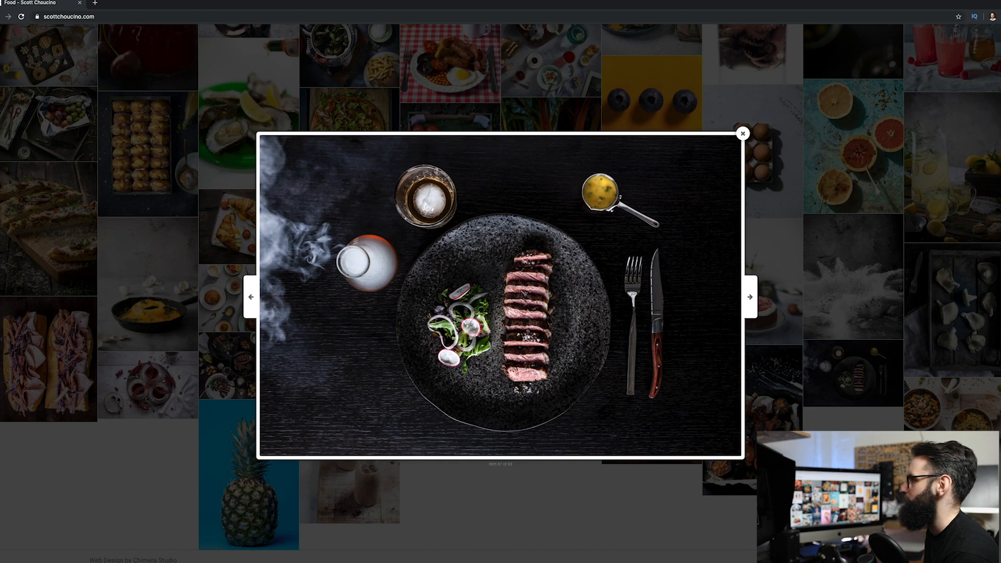
pyautogui.click(742, 133)
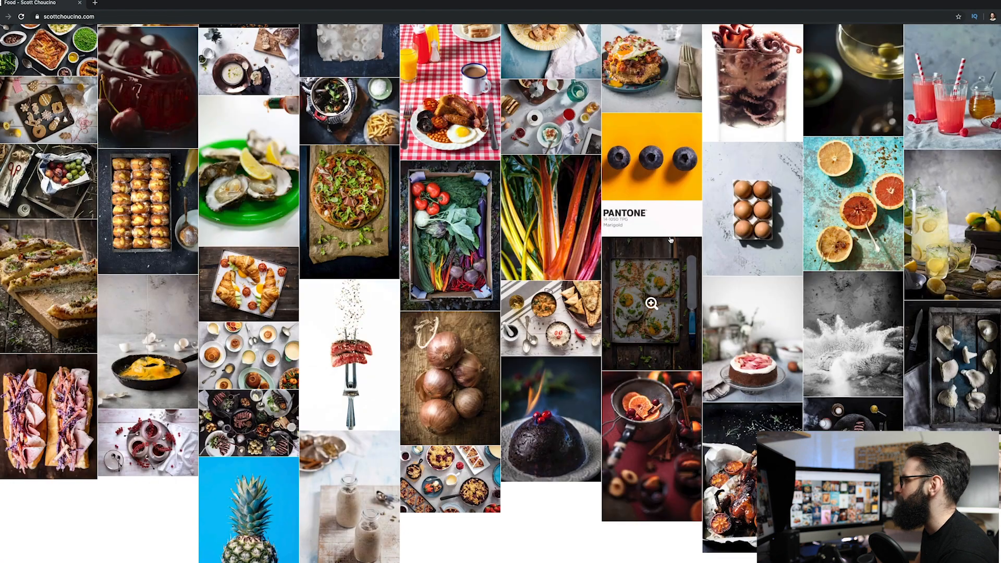
# - View and close the enlarged mussels-and-fries and platter food photos
pyautogui.scroll(3)
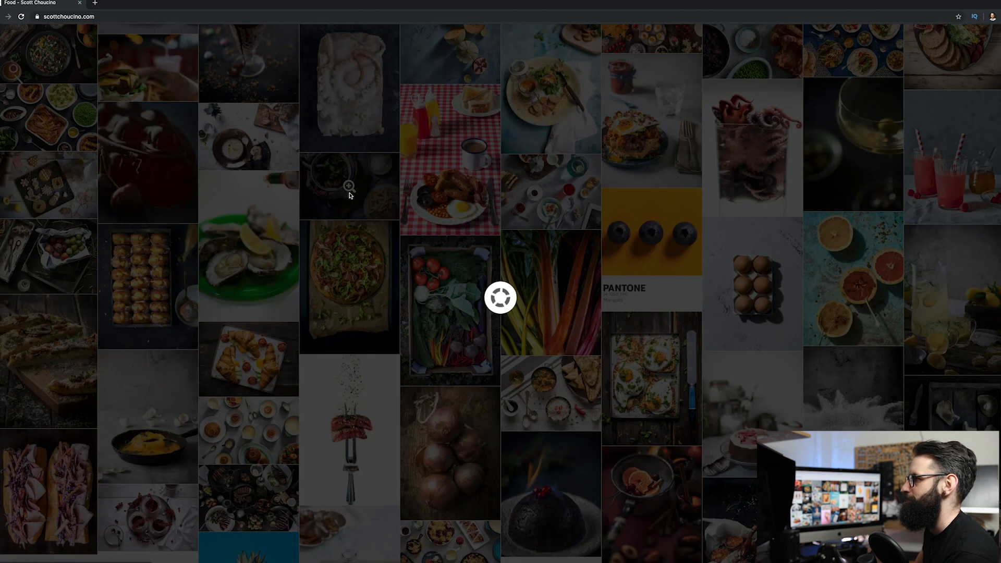
pyautogui.click(350, 188)
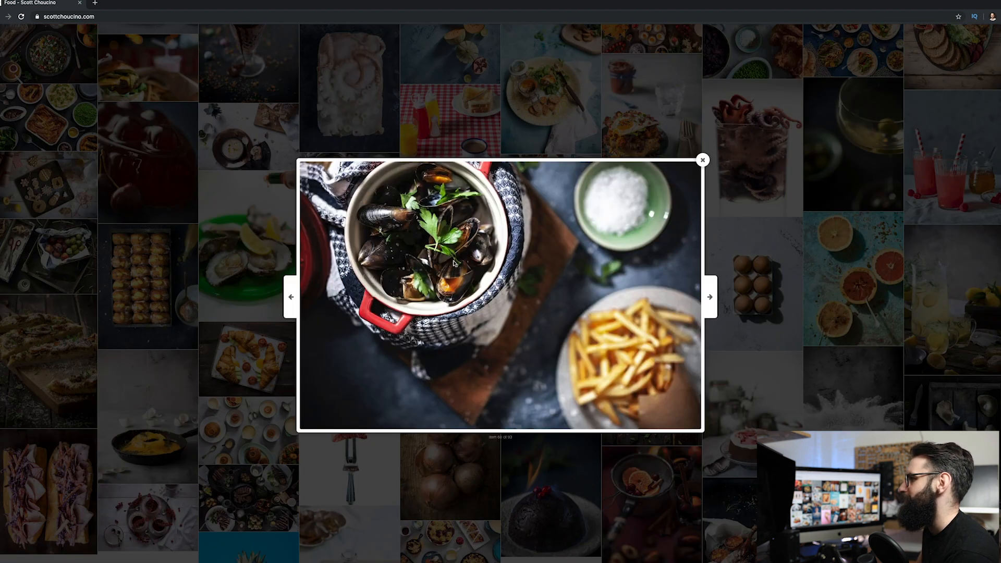
pyautogui.moveTo(112, 265)
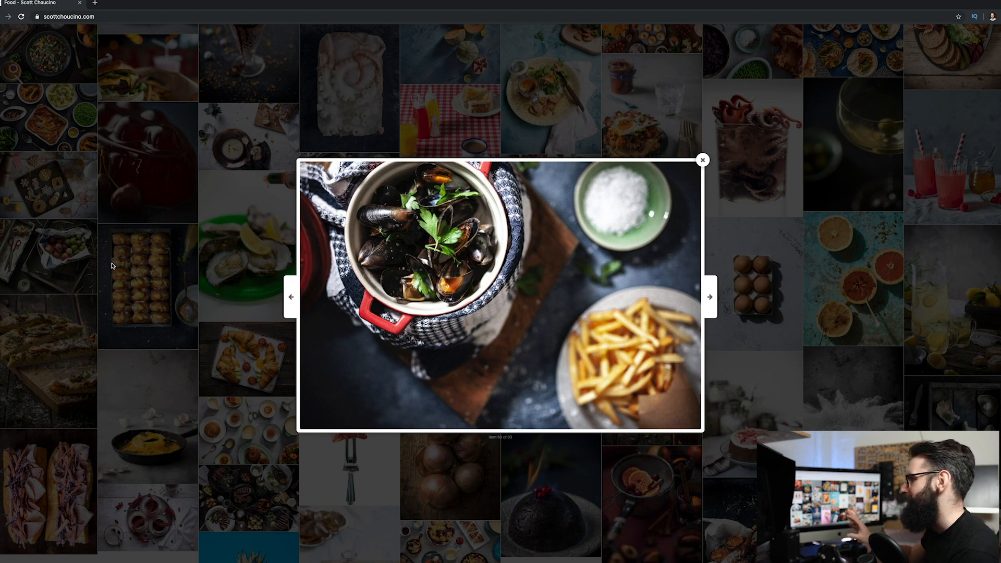
pyautogui.moveTo(100, 239)
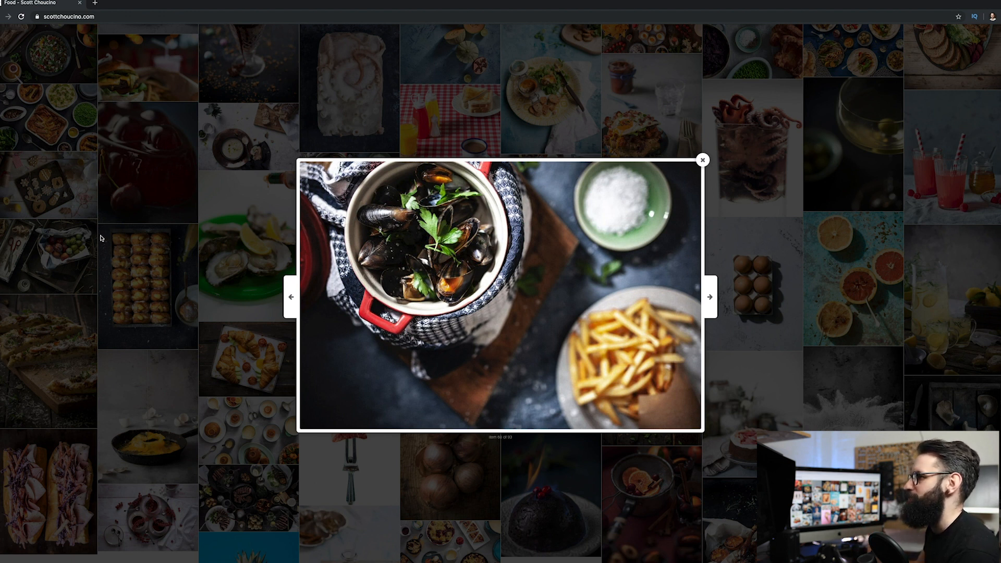
pyautogui.moveTo(143, 205)
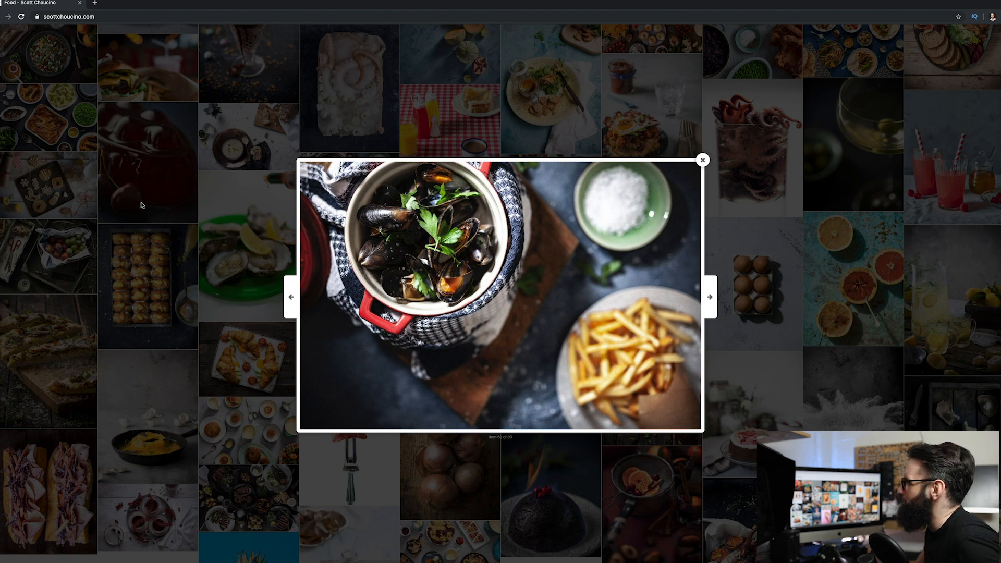
pyautogui.moveTo(279, 215)
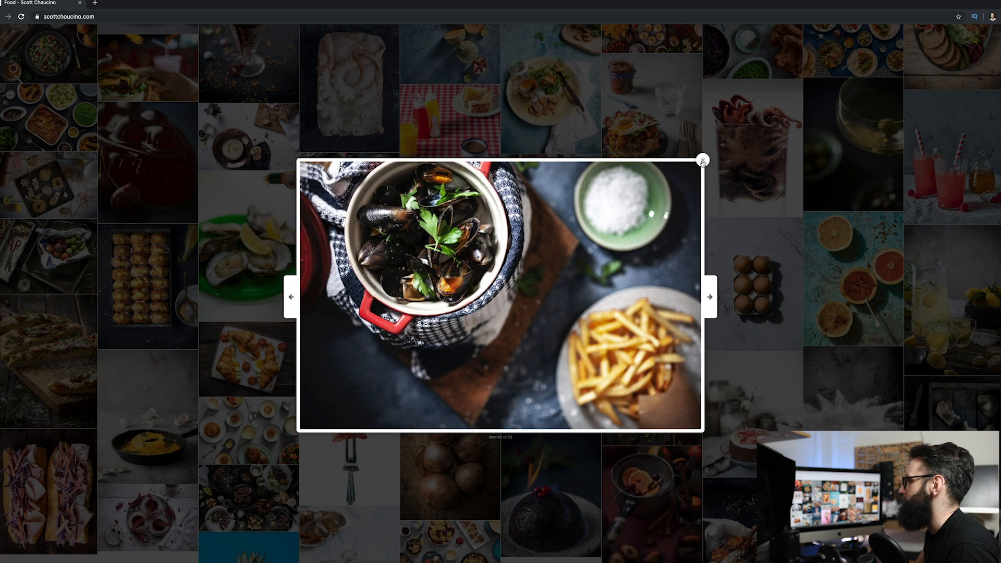
pyautogui.click(703, 159)
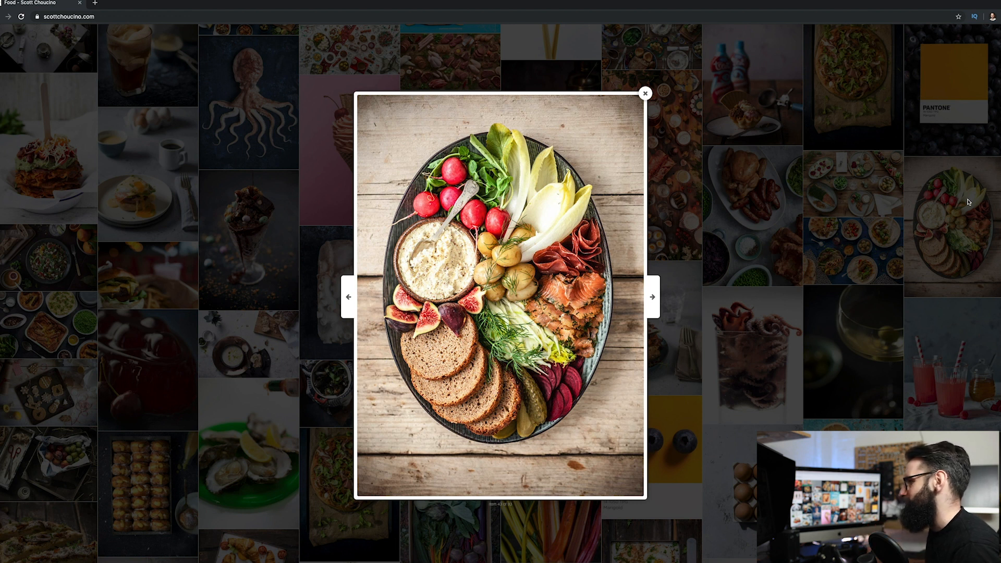
pyautogui.moveTo(589, 319)
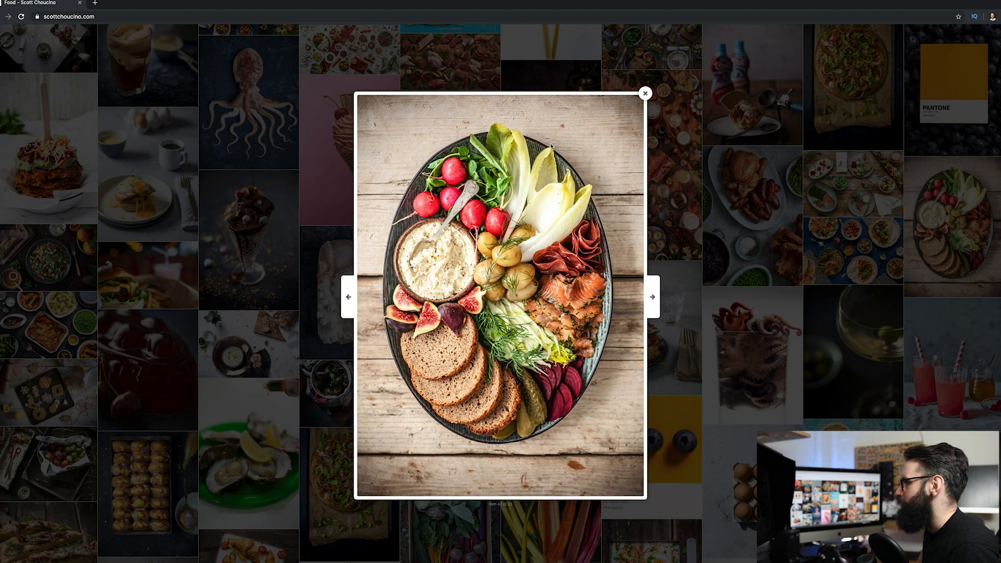
pyautogui.moveTo(646, 94)
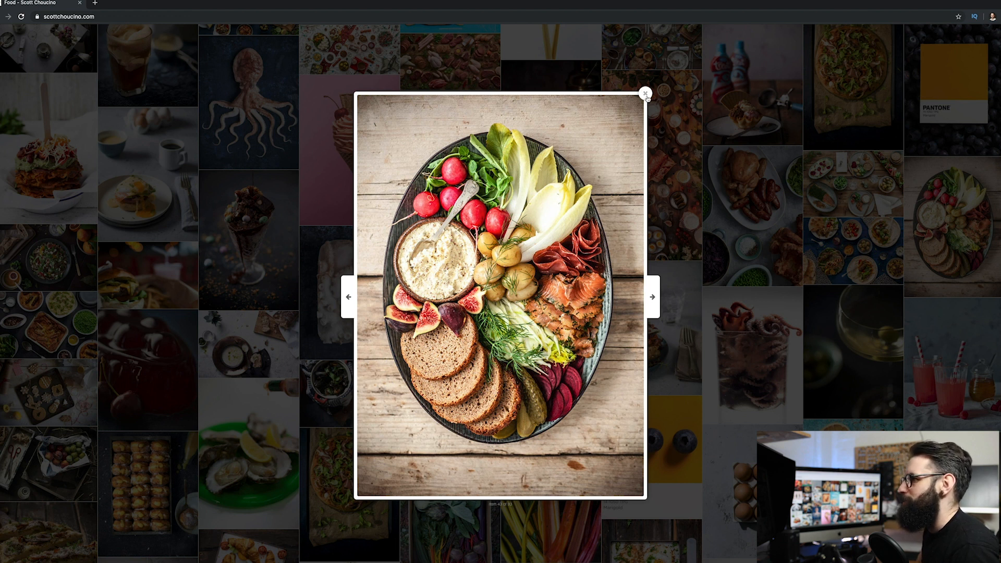
pyautogui.click(646, 93)
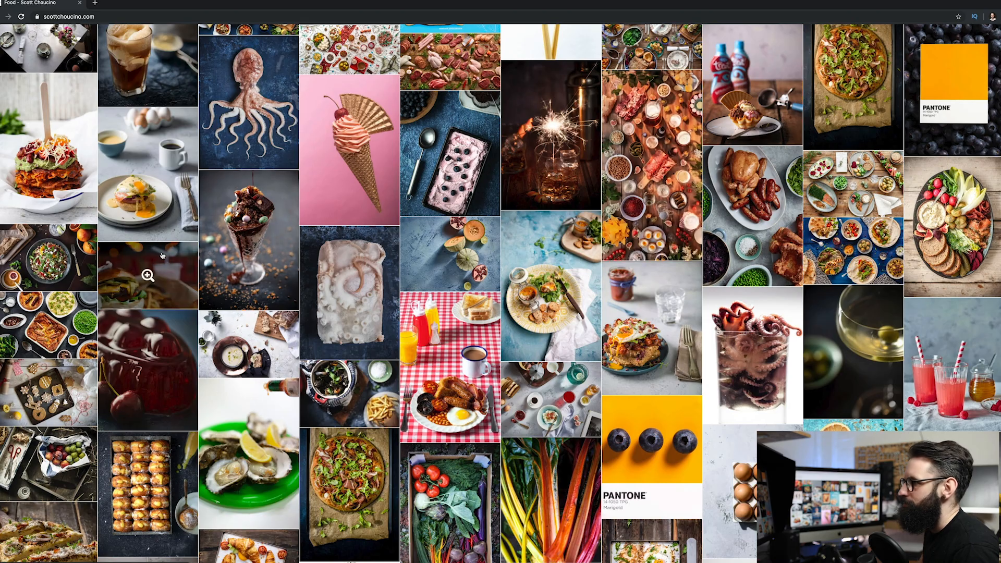
# - Open the Portrait gallery and enlarge the laughing bearded man, beige-jacket and face-covering portraits
pyautogui.scroll(3)
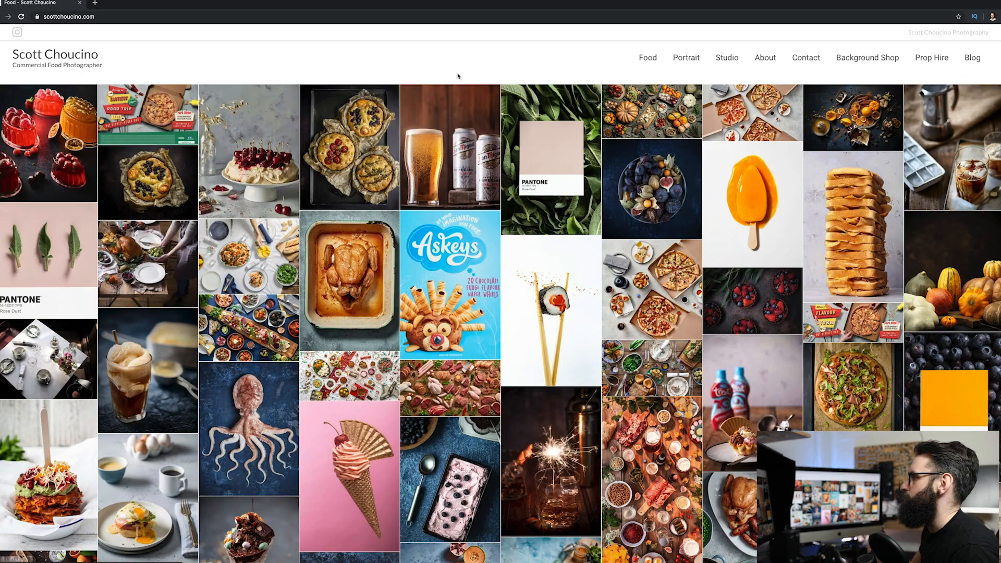
pyautogui.click(686, 57)
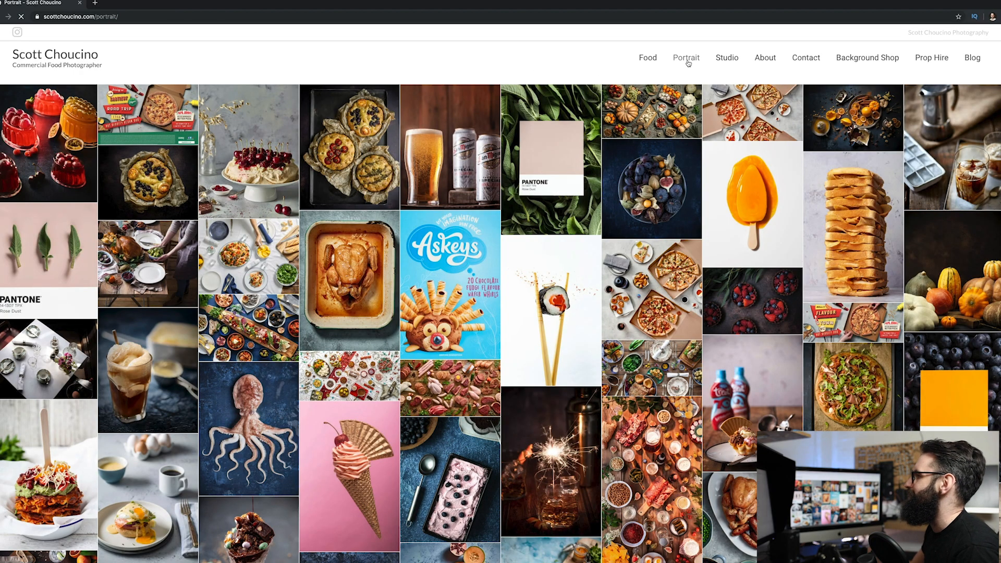
pyautogui.click(685, 57)
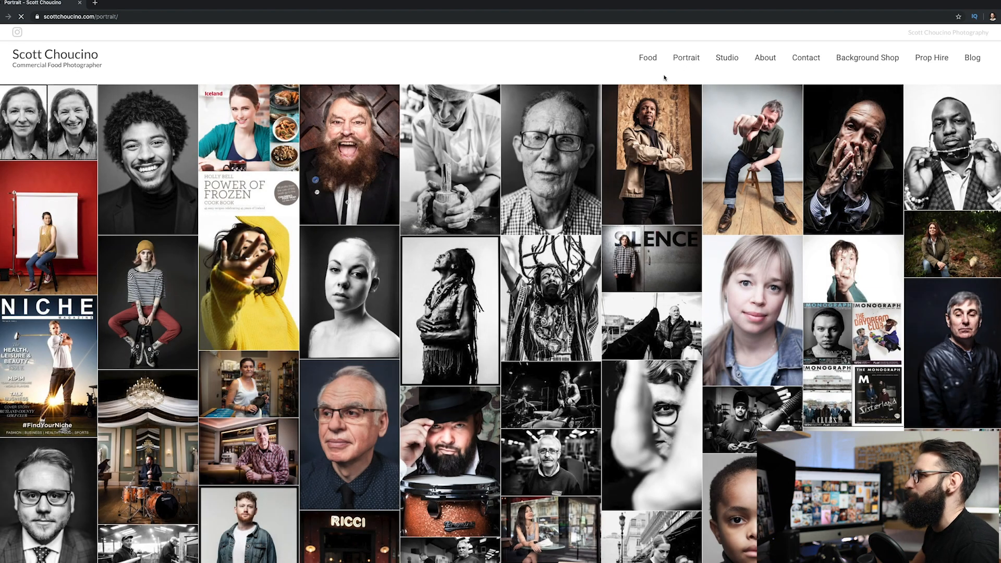
pyautogui.click(349, 153)
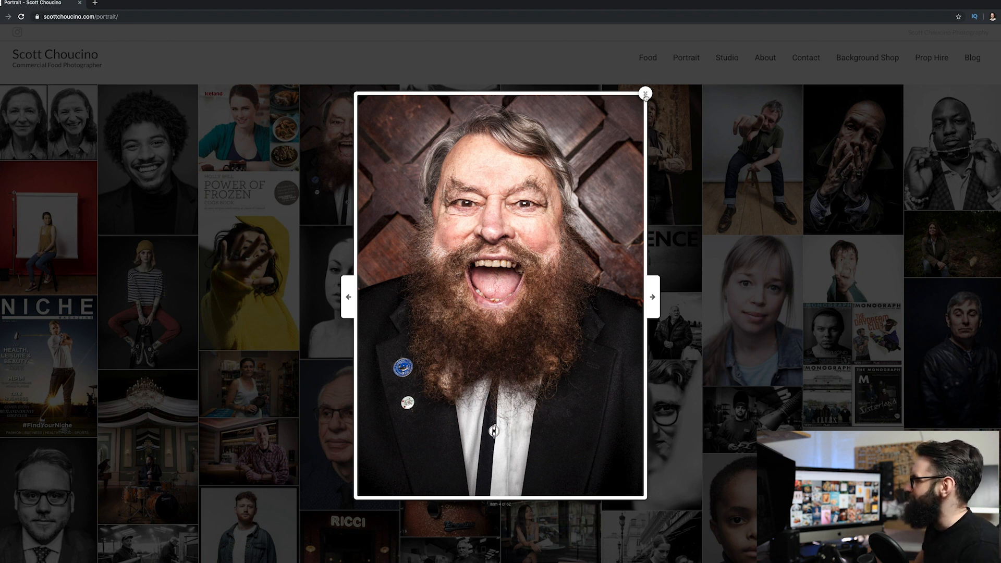
pyautogui.click(645, 94)
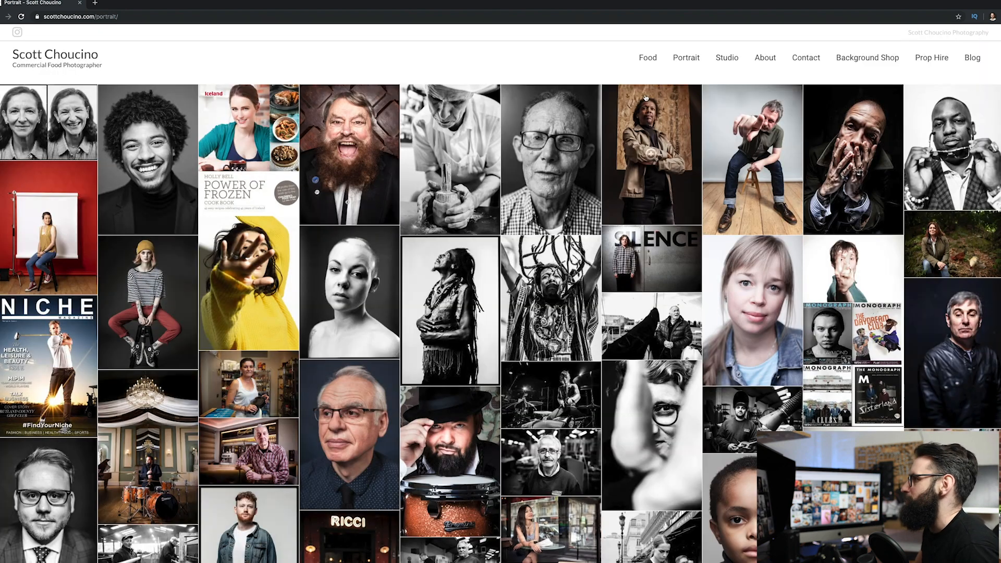
pyautogui.moveTo(550, 159)
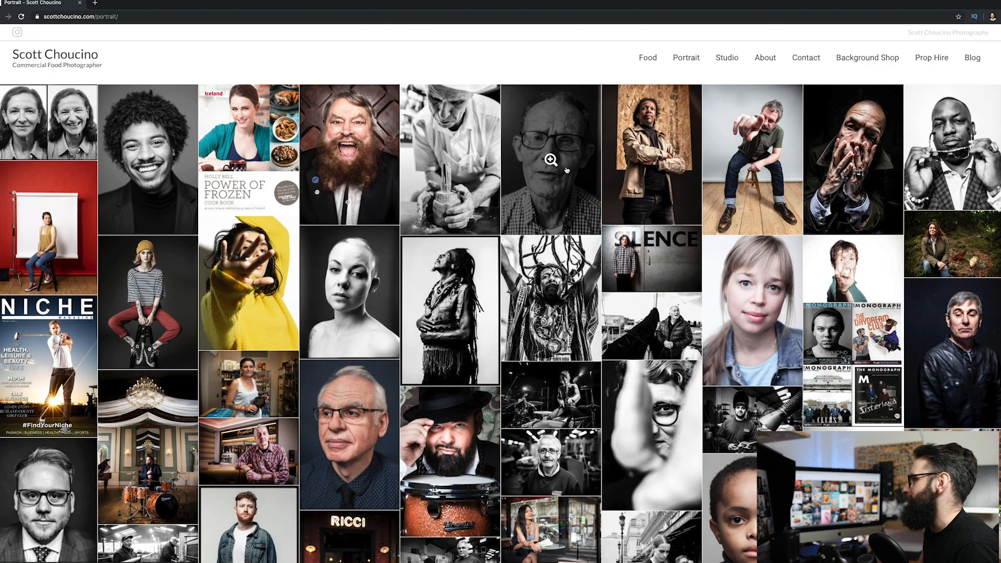
pyautogui.click(651, 156)
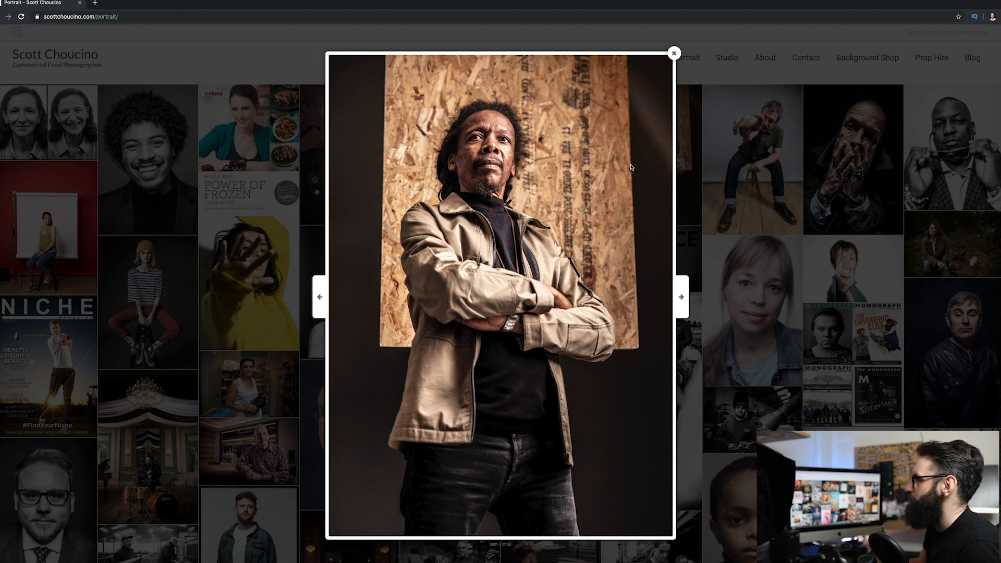
pyautogui.moveTo(409, 317)
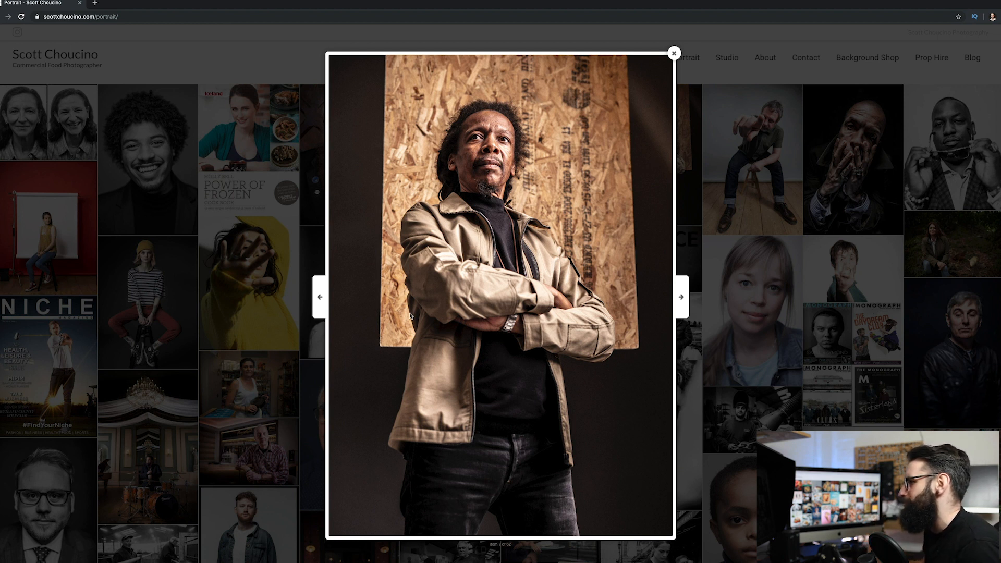
pyautogui.moveTo(533, 178)
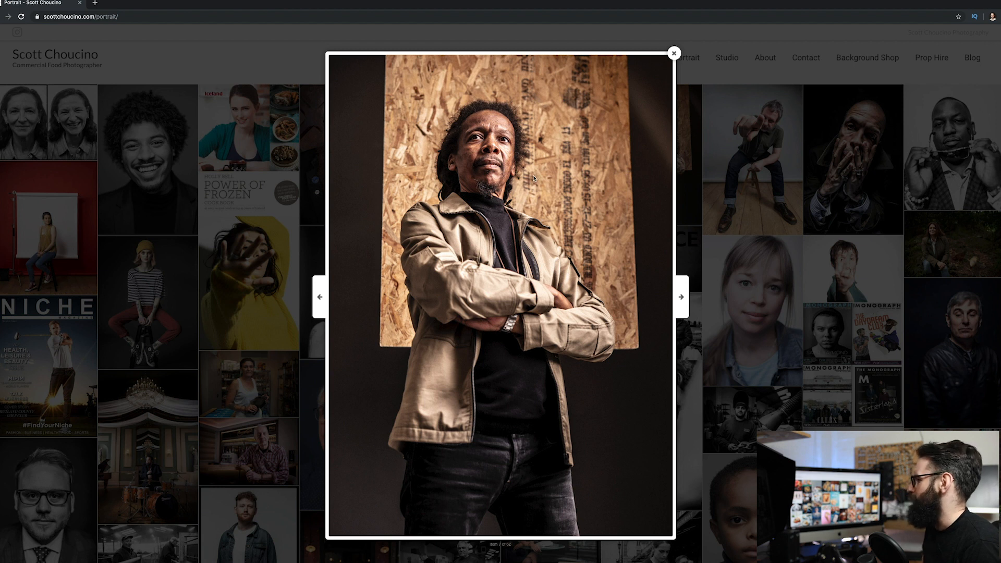
pyautogui.moveTo(514, 150)
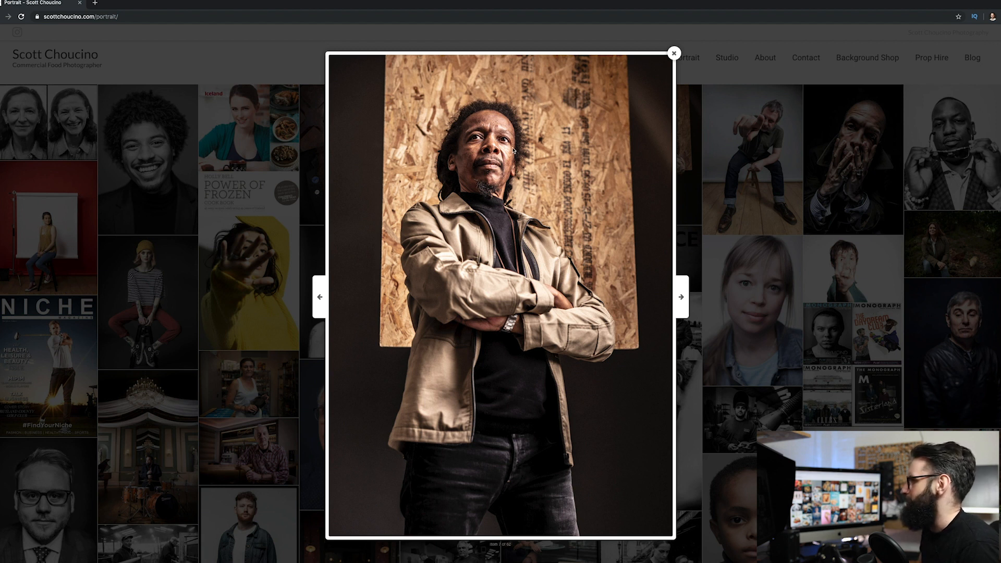
pyautogui.moveTo(489, 451)
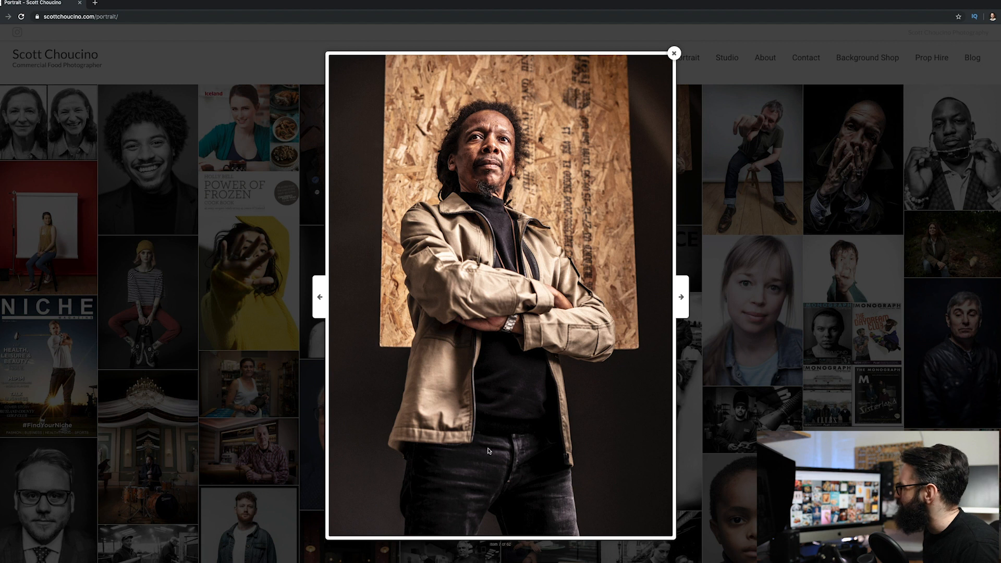
pyautogui.click(673, 52)
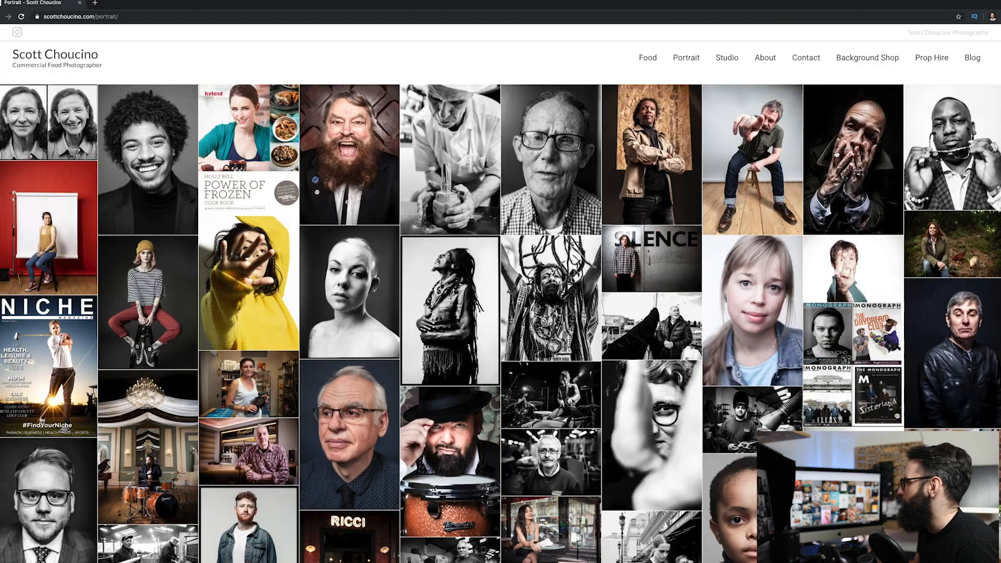
pyautogui.click(853, 157)
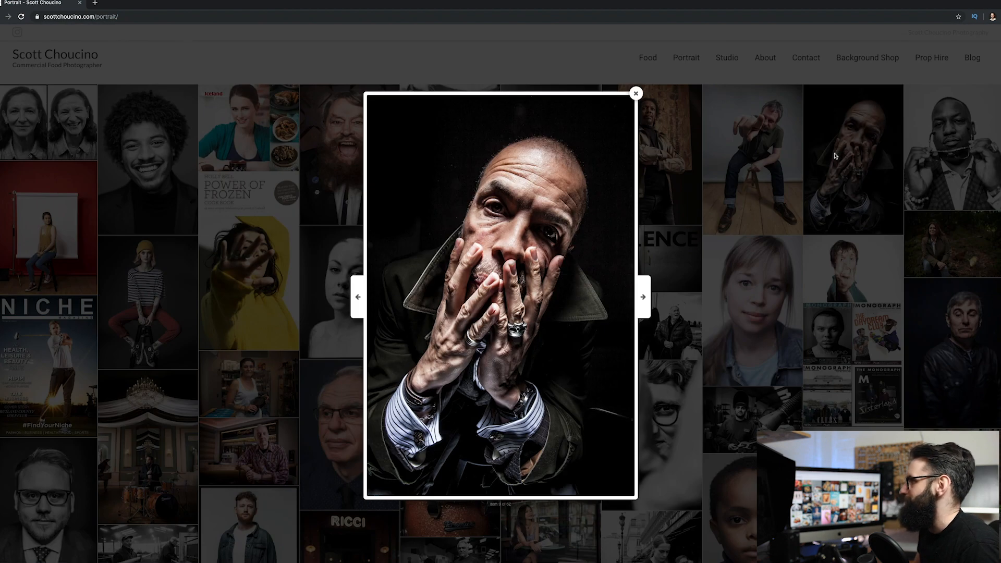
pyautogui.click(643, 296)
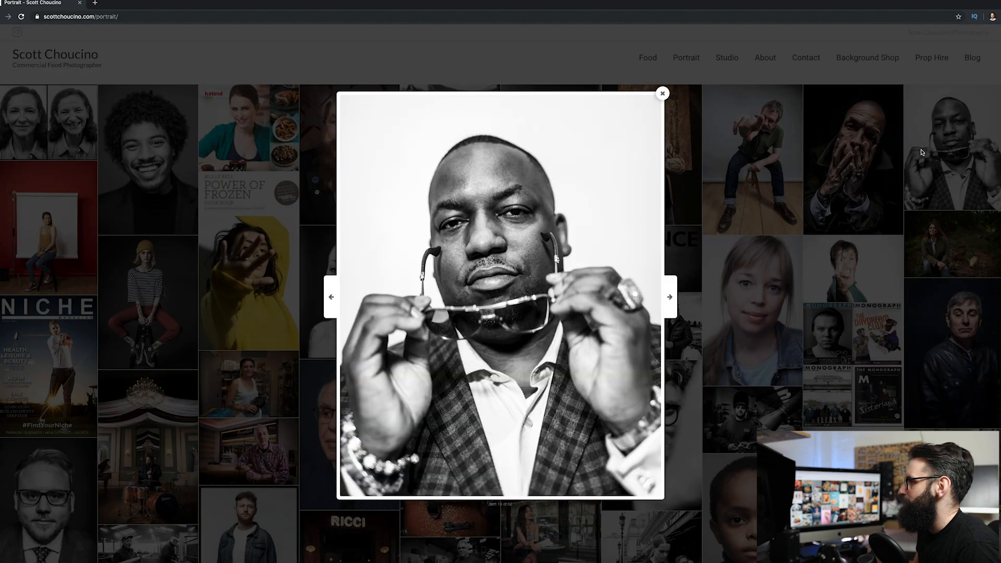
pyautogui.moveTo(583, 219)
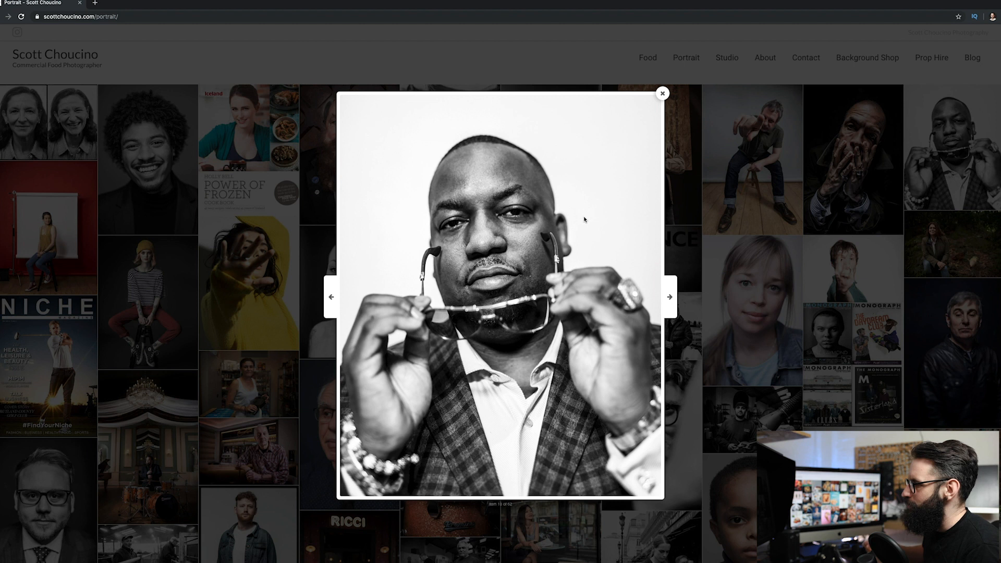
# - Enlarge the older man with glasses, then the leather jacket and polka-dot tie portraits
pyautogui.click(662, 93)
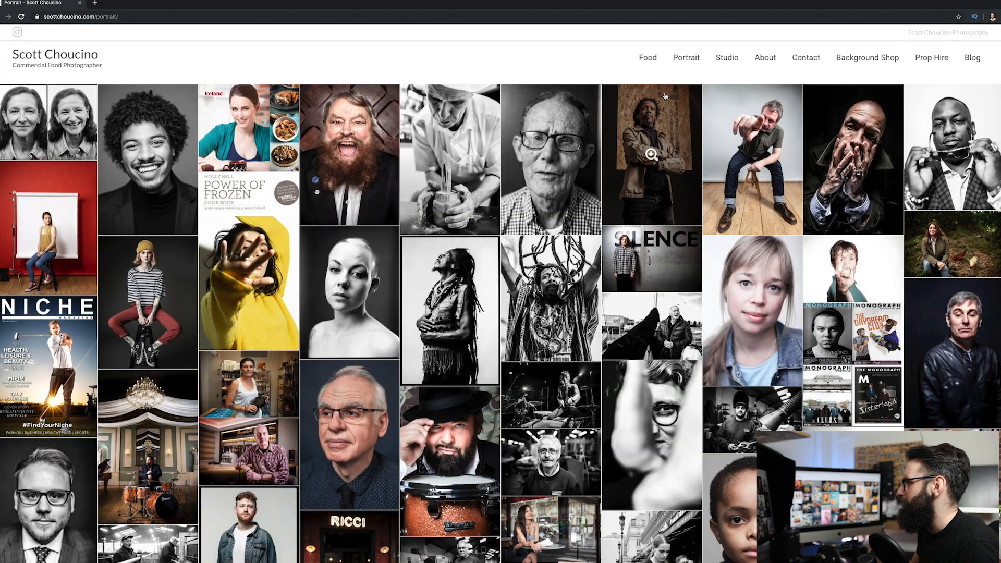
pyautogui.moveTo(364, 419)
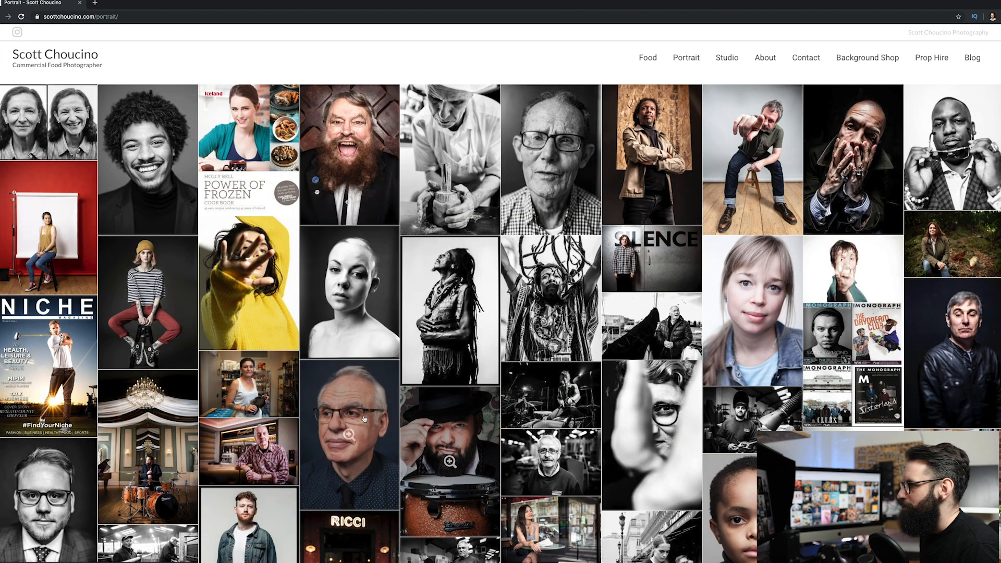
pyautogui.click(350, 434)
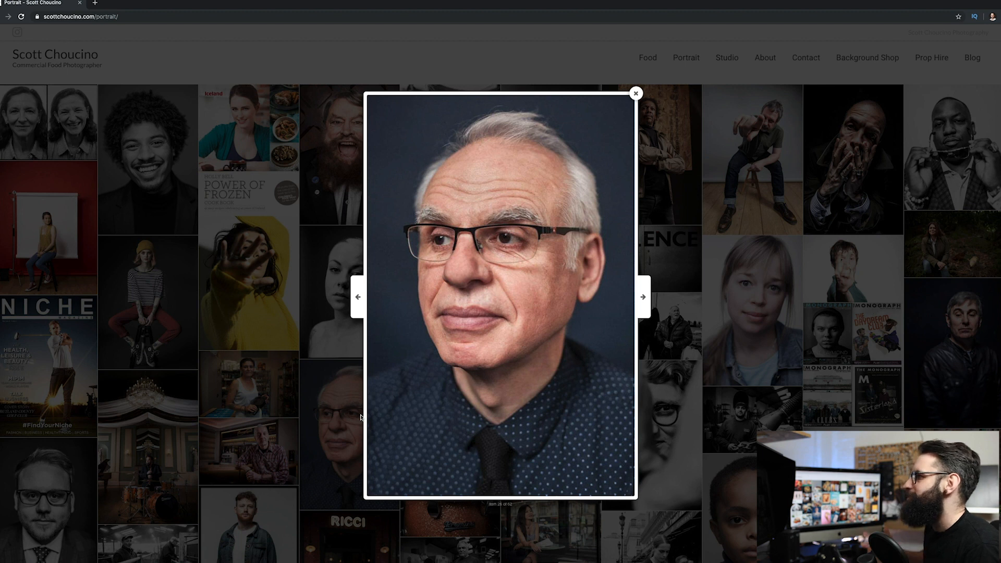
pyautogui.moveTo(459, 316)
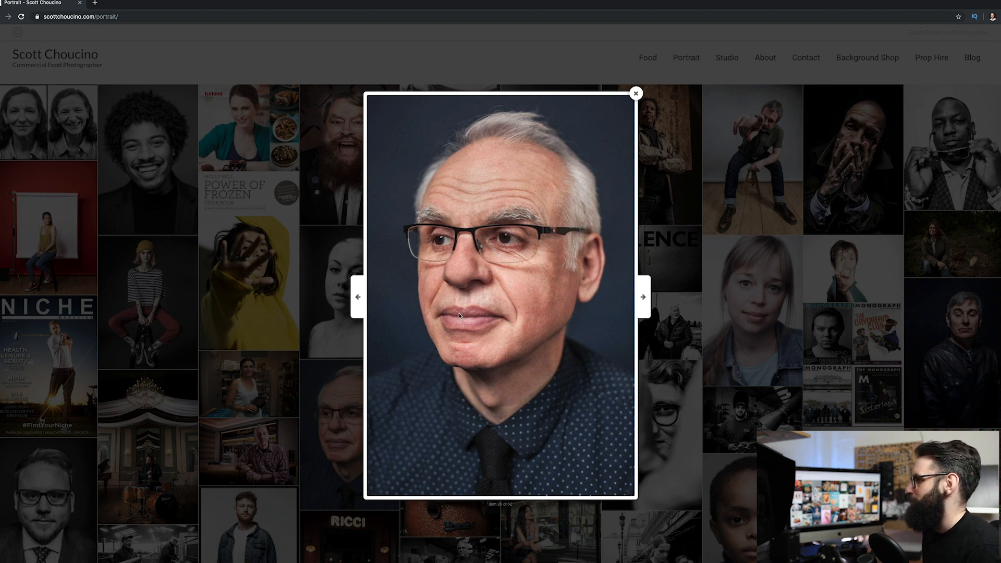
pyautogui.click(635, 93)
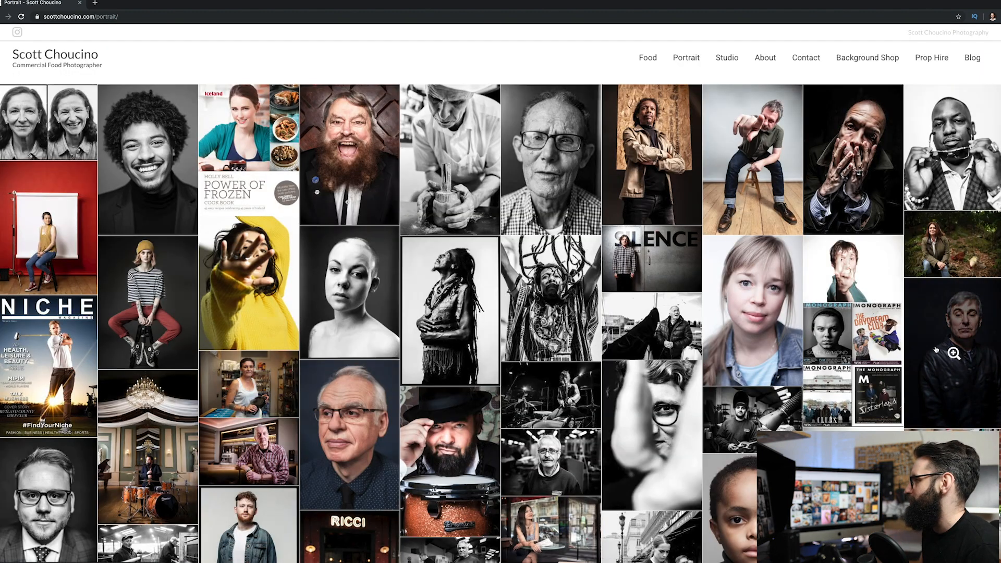
pyautogui.click(952, 353)
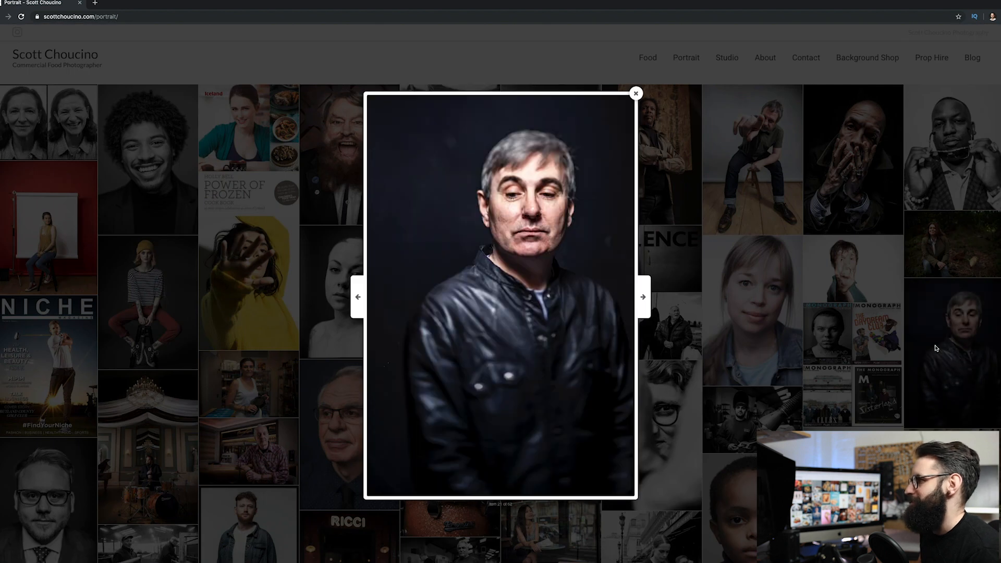
pyautogui.moveTo(790, 379)
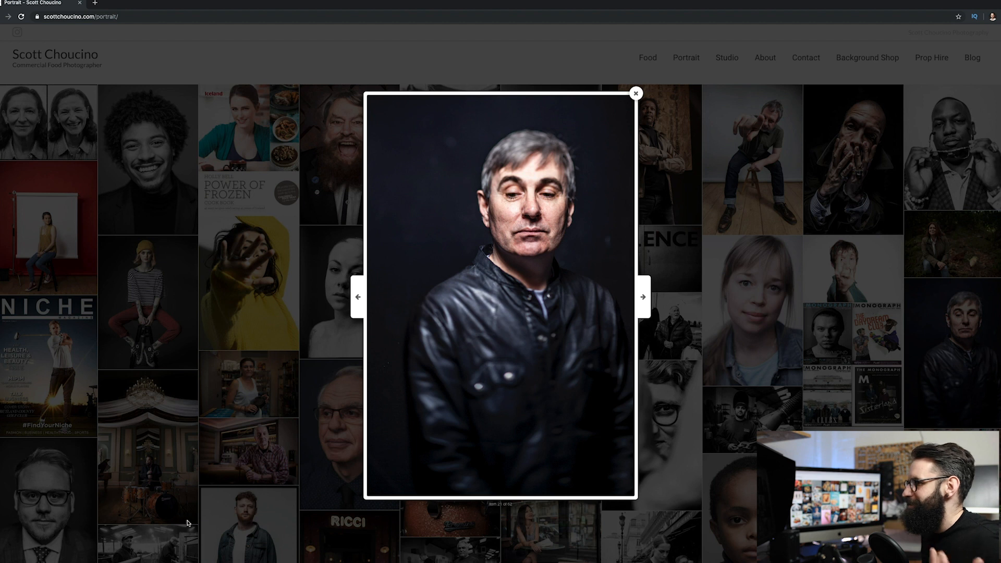
pyautogui.click(642, 297)
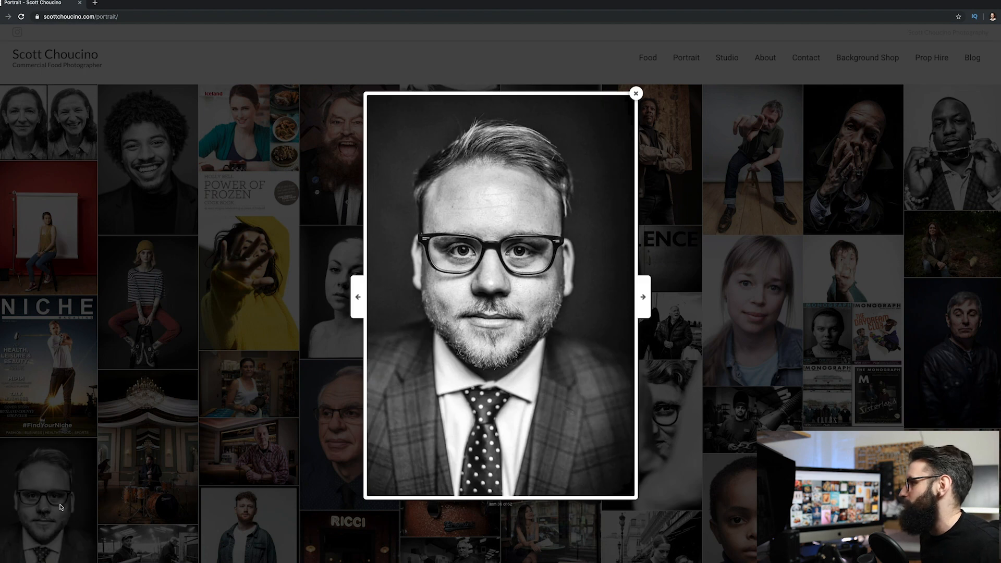
pyautogui.moveTo(474, 274)
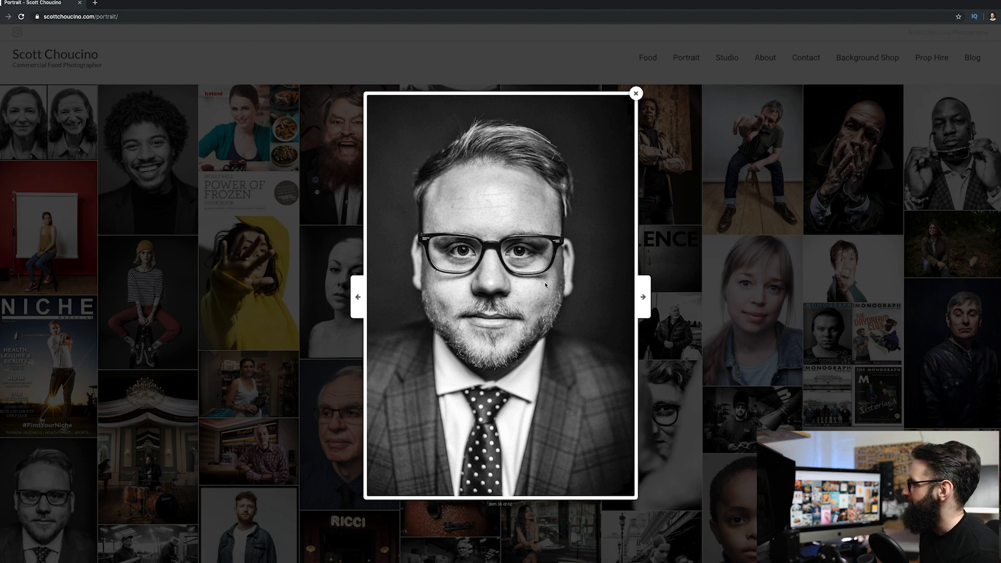
pyautogui.moveTo(450, 250)
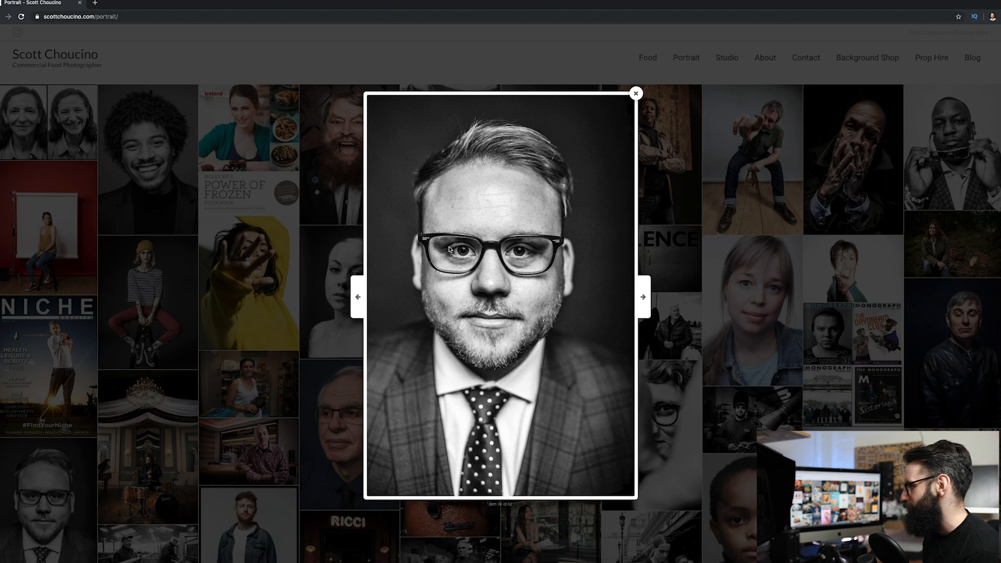
pyautogui.moveTo(533, 94)
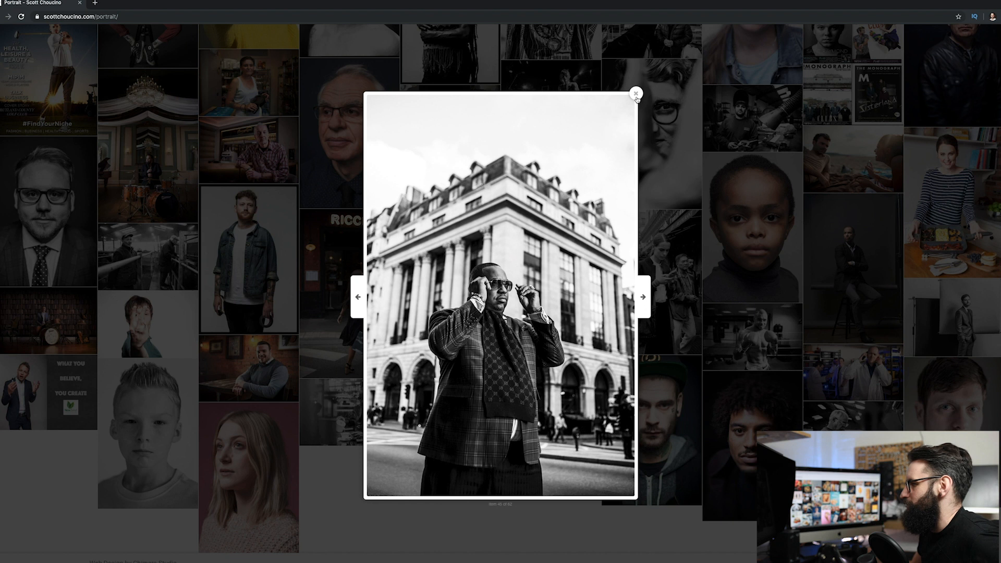
# - View the tea-pouring and red-jumper bearded man portraits, then close the lightbox
pyautogui.click(636, 94)
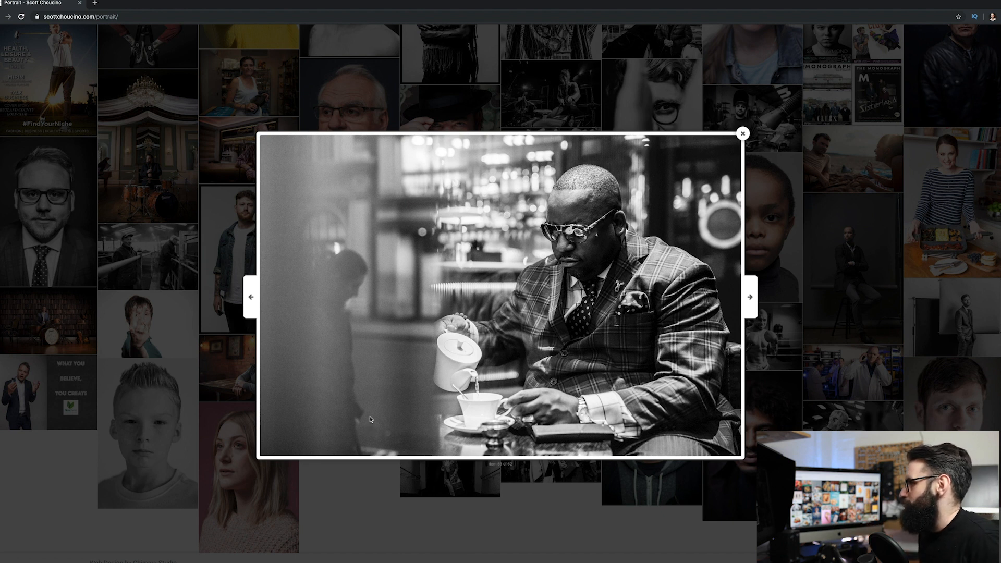
pyautogui.moveTo(428, 231)
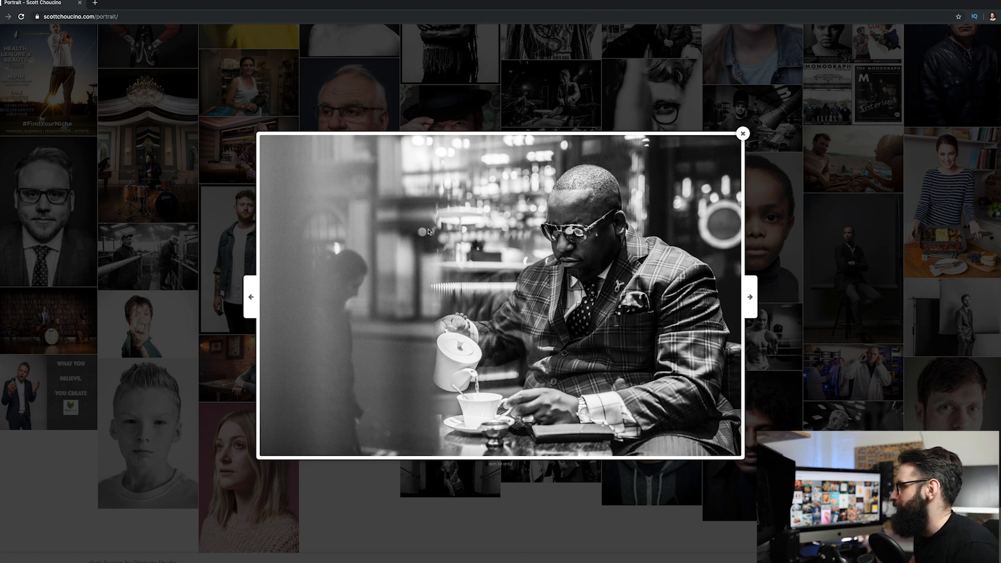
pyautogui.moveTo(477, 228)
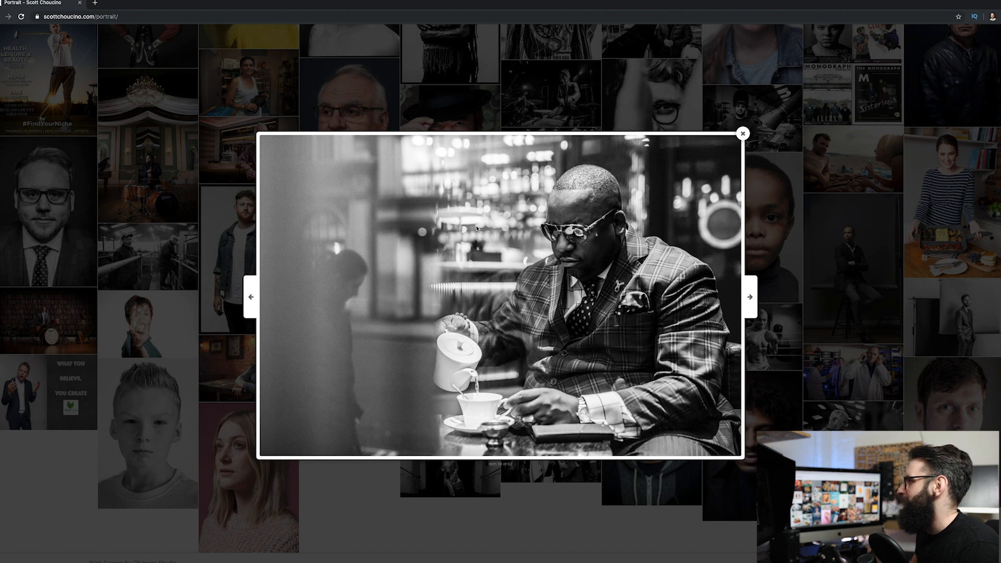
pyautogui.moveTo(600, 242)
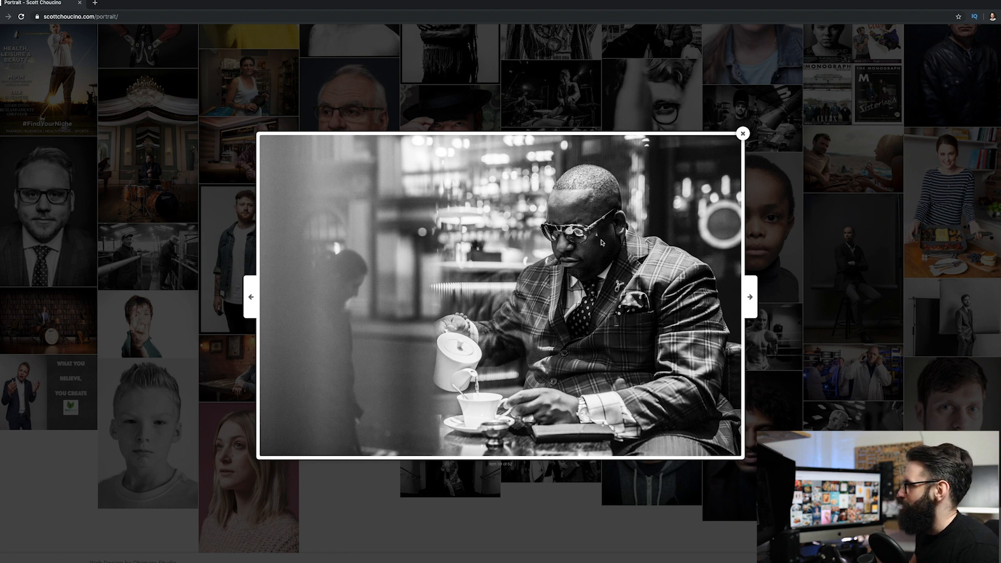
pyautogui.moveTo(733, 145)
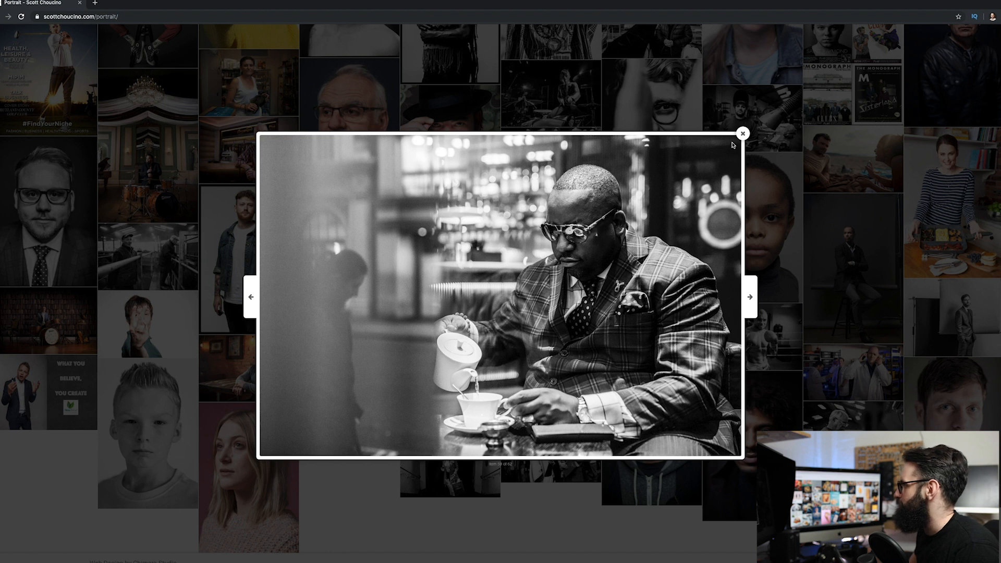
pyautogui.click(742, 134)
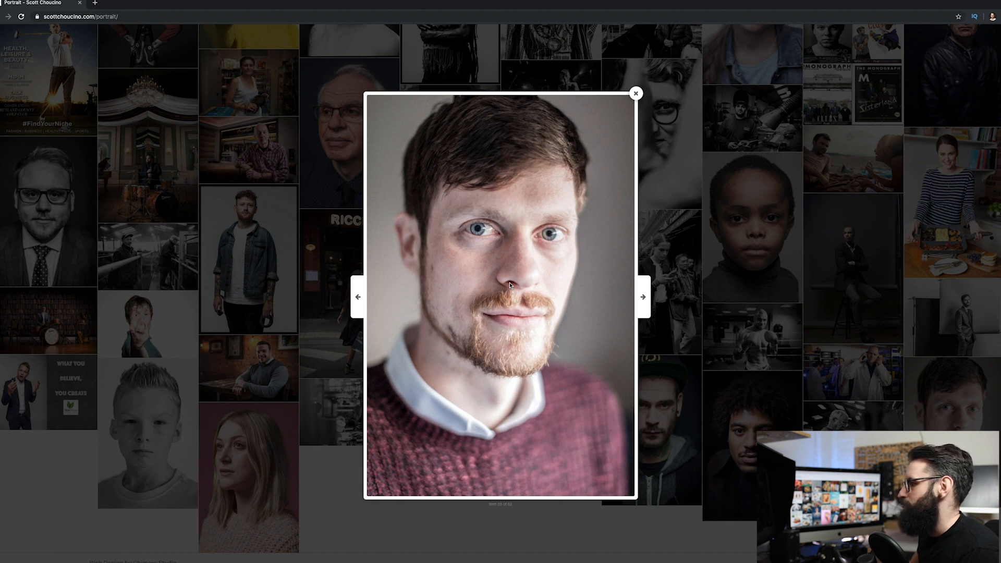
pyautogui.moveTo(598, 224)
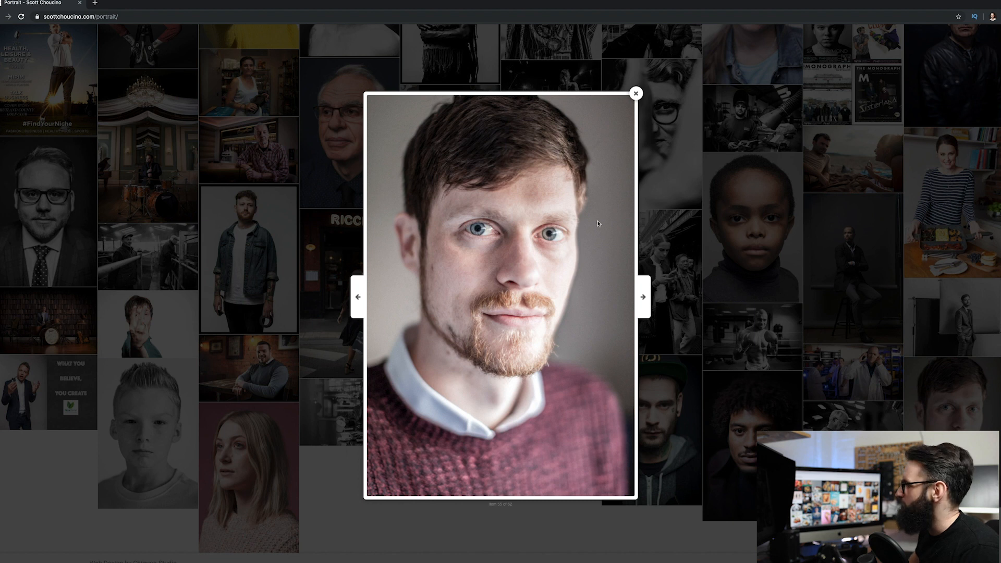
pyautogui.moveTo(637, 106)
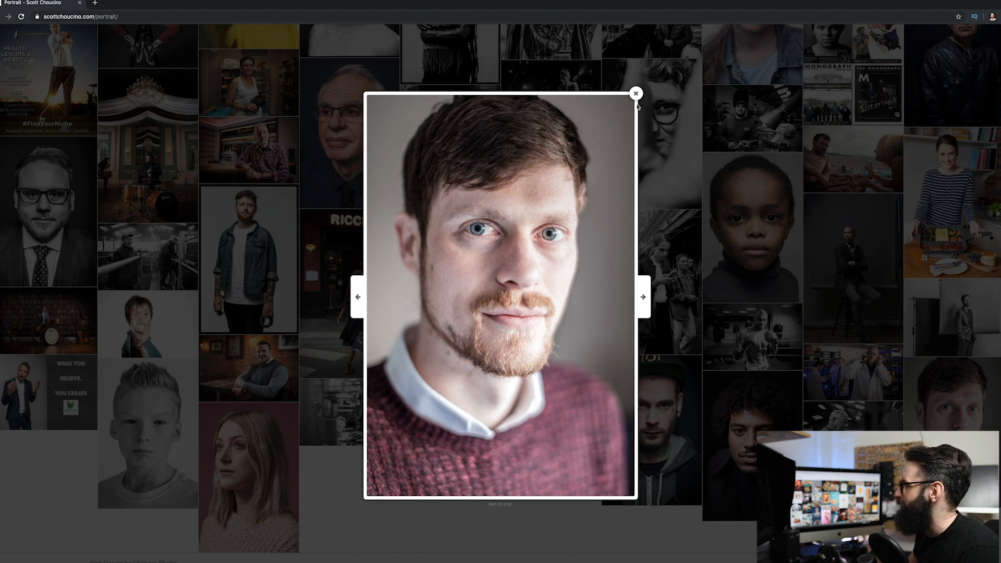
pyautogui.click(635, 93)
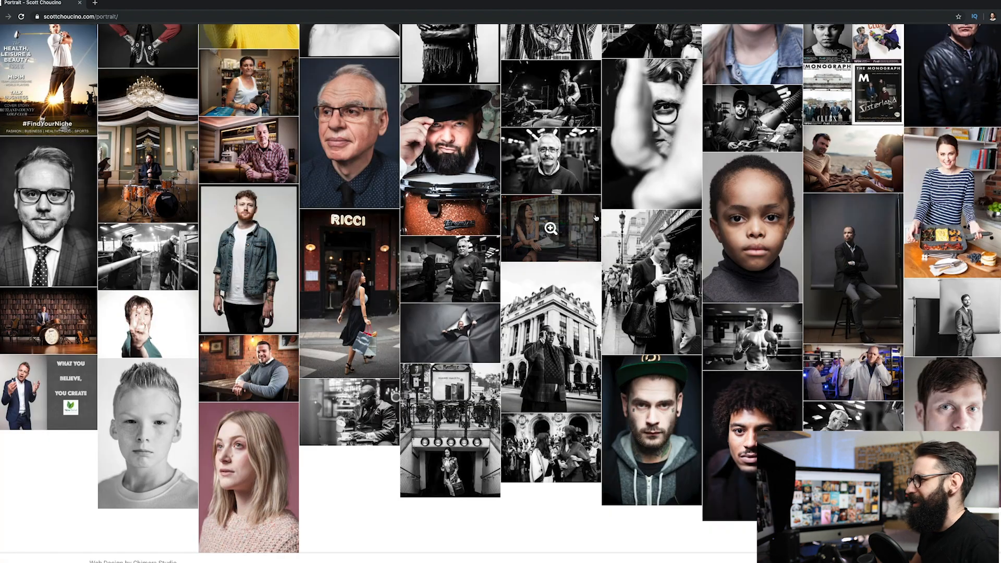